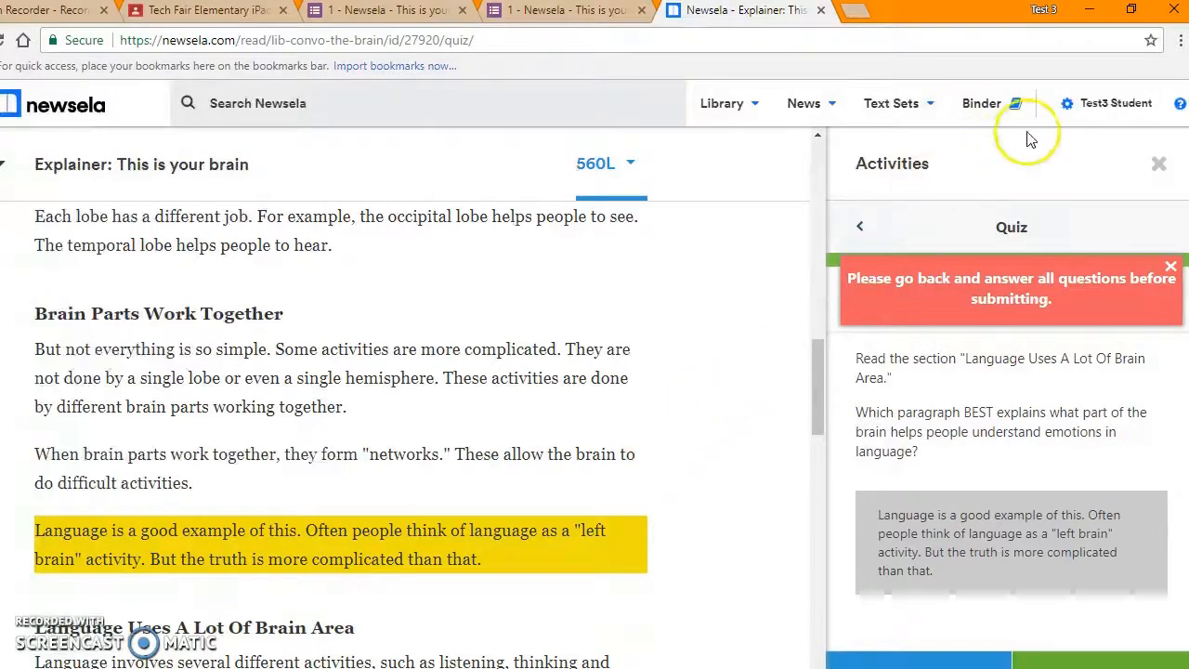
mouse_move(1179, 40)
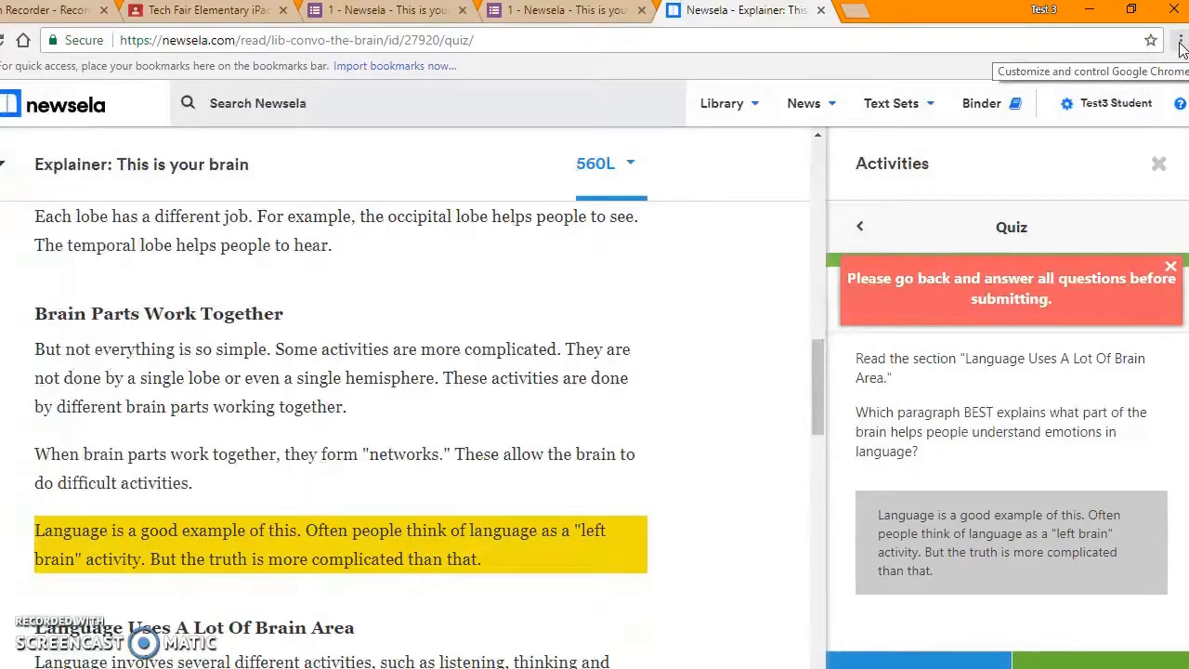
Step: Go to Chrome's installed Extensions page through the menu's More tools submenu
click(1179, 40)
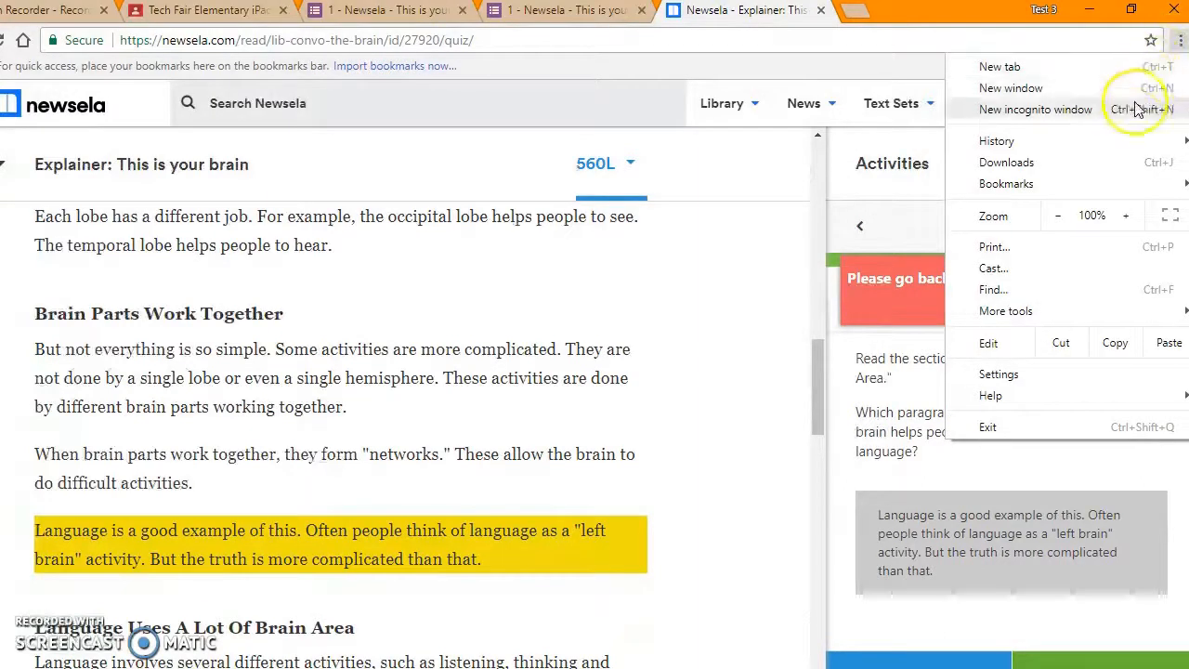
mouse_move(1006, 310)
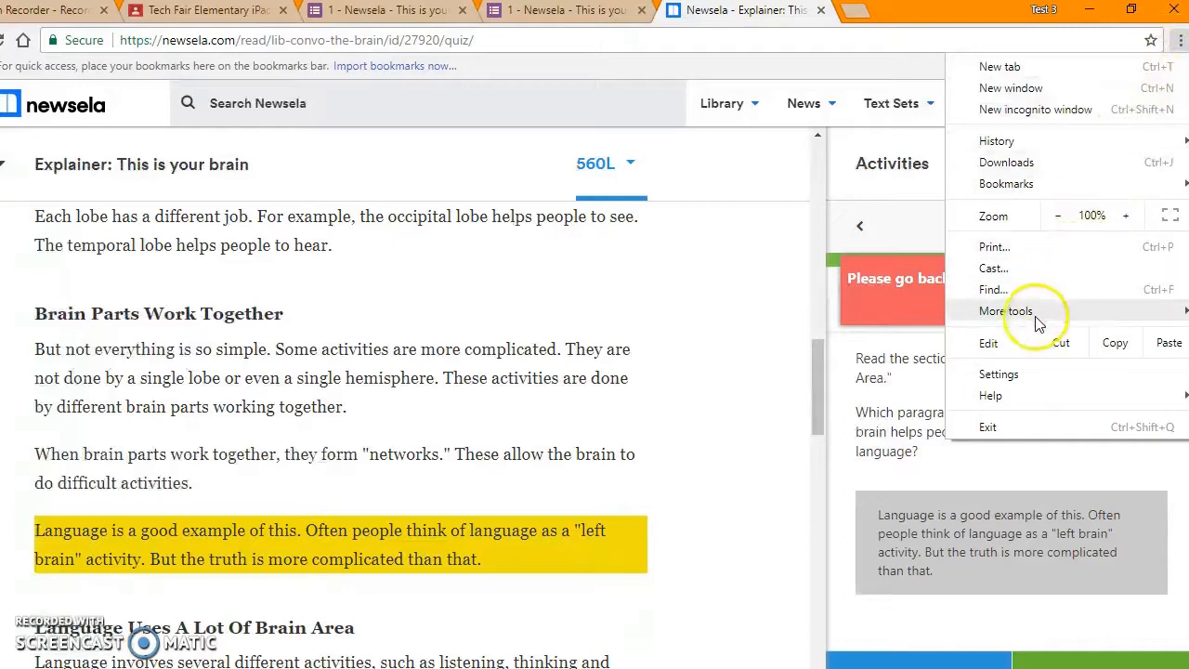
click(1005, 310)
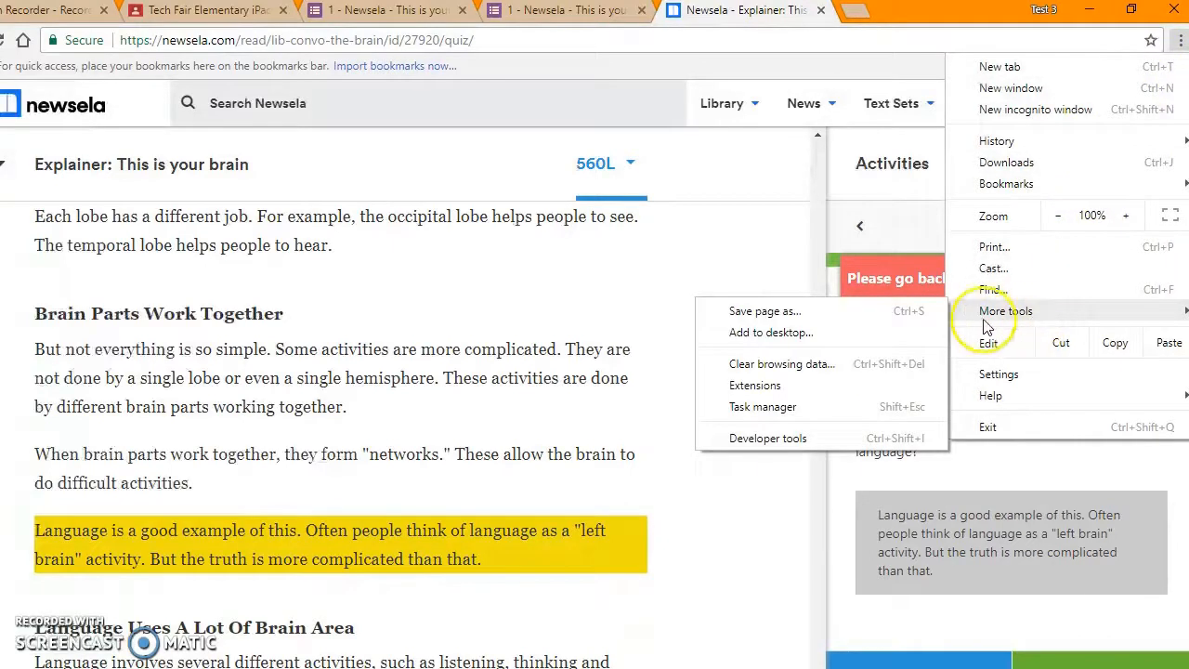
mouse_move(755, 385)
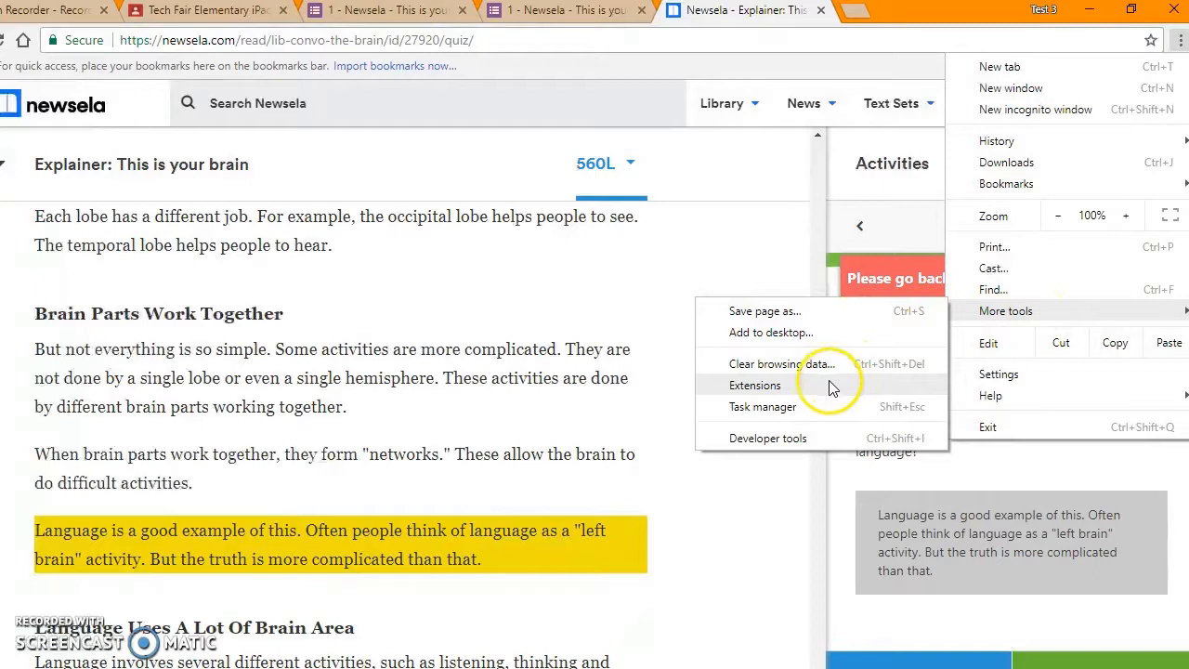
click(755, 384)
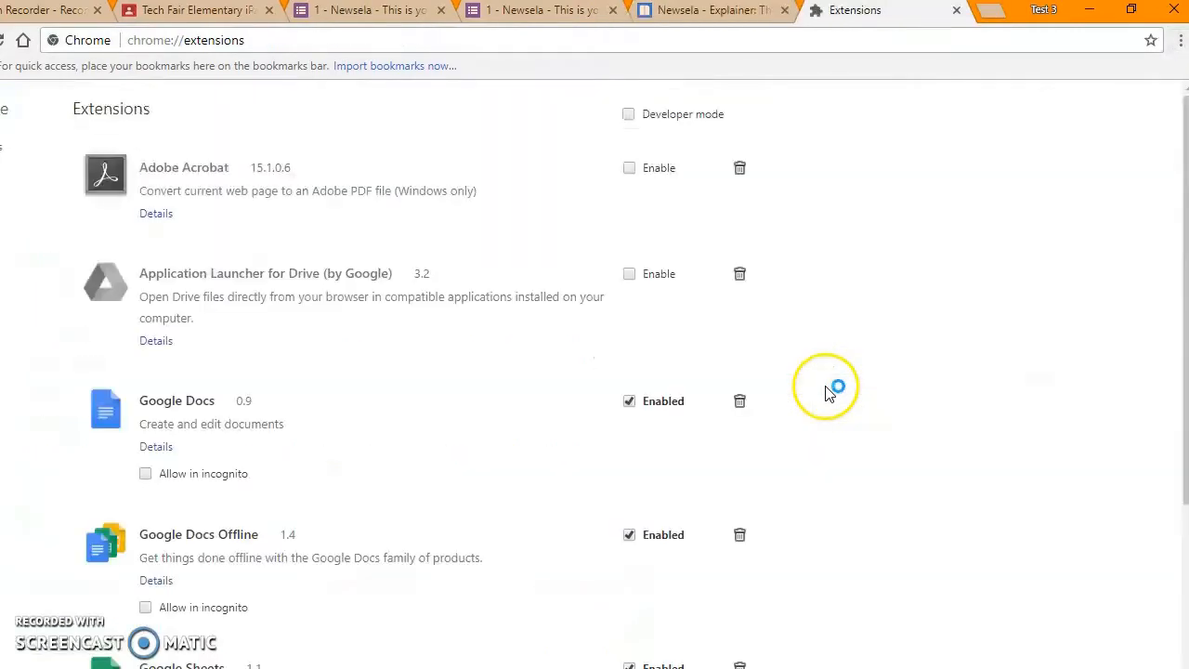
Step: Go to the Chrome Web Store extensions catalogue via 'Get more extensions'
scroll(down, 3)
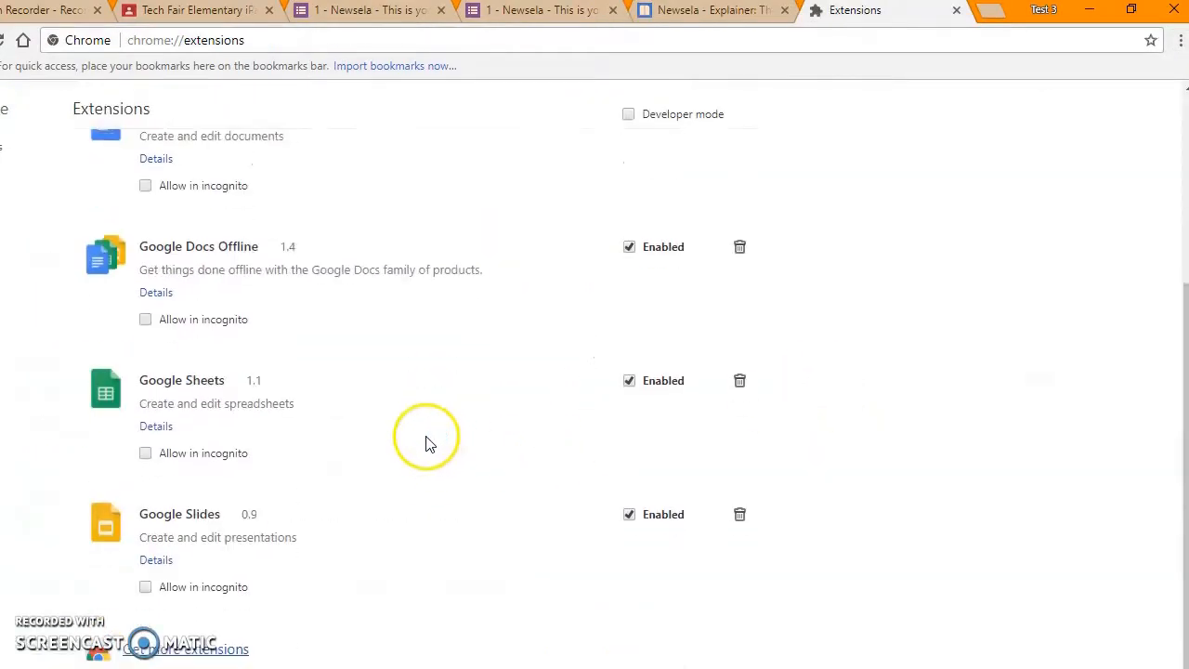
mouse_move(213, 653)
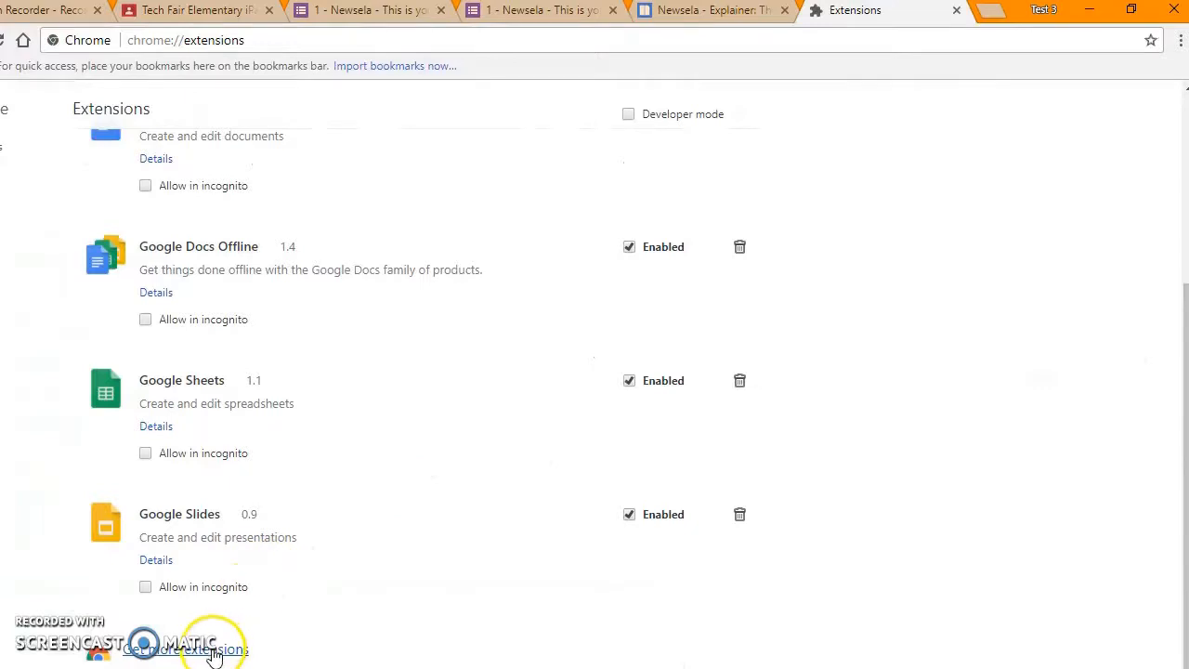
click(185, 648)
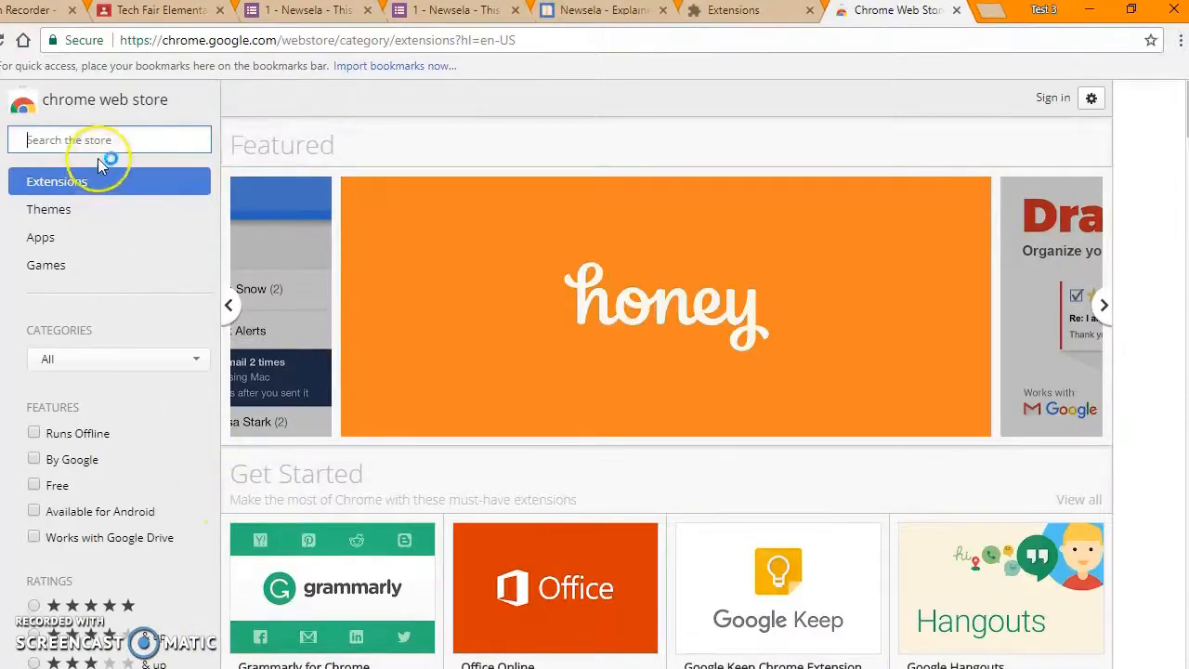
Step: Search the store for 'screencastify' and add Screencastify - Screen Video Recorder to Chrome
text(screencastify)
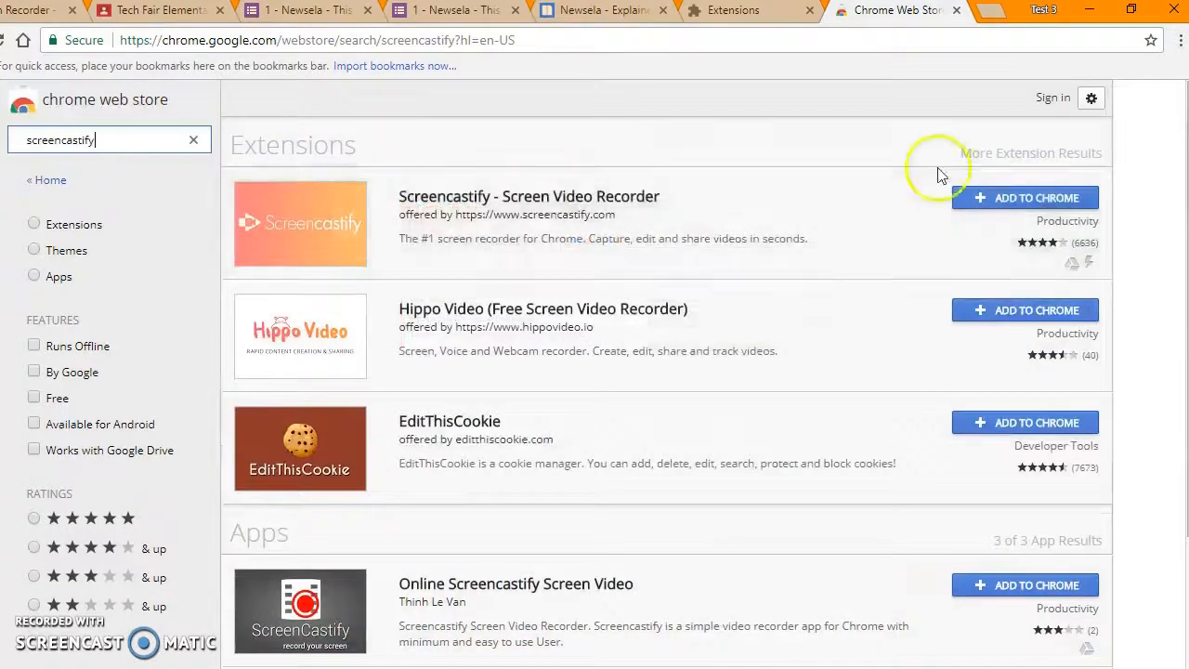
mouse_move(1025, 197)
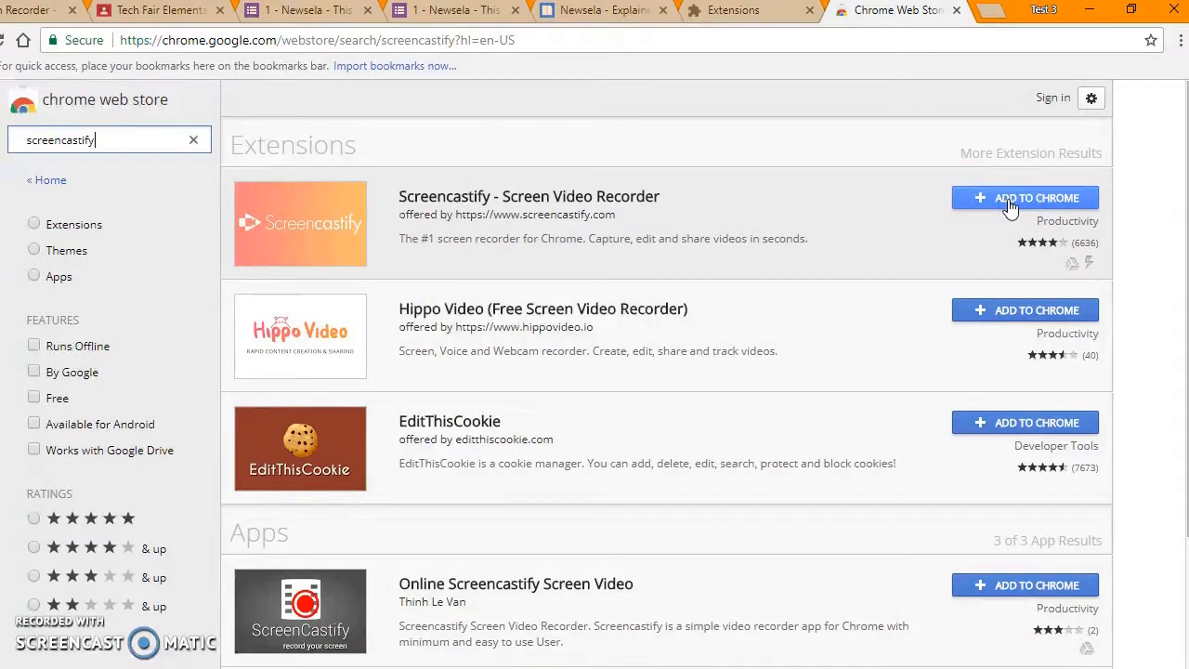
click(1024, 197)
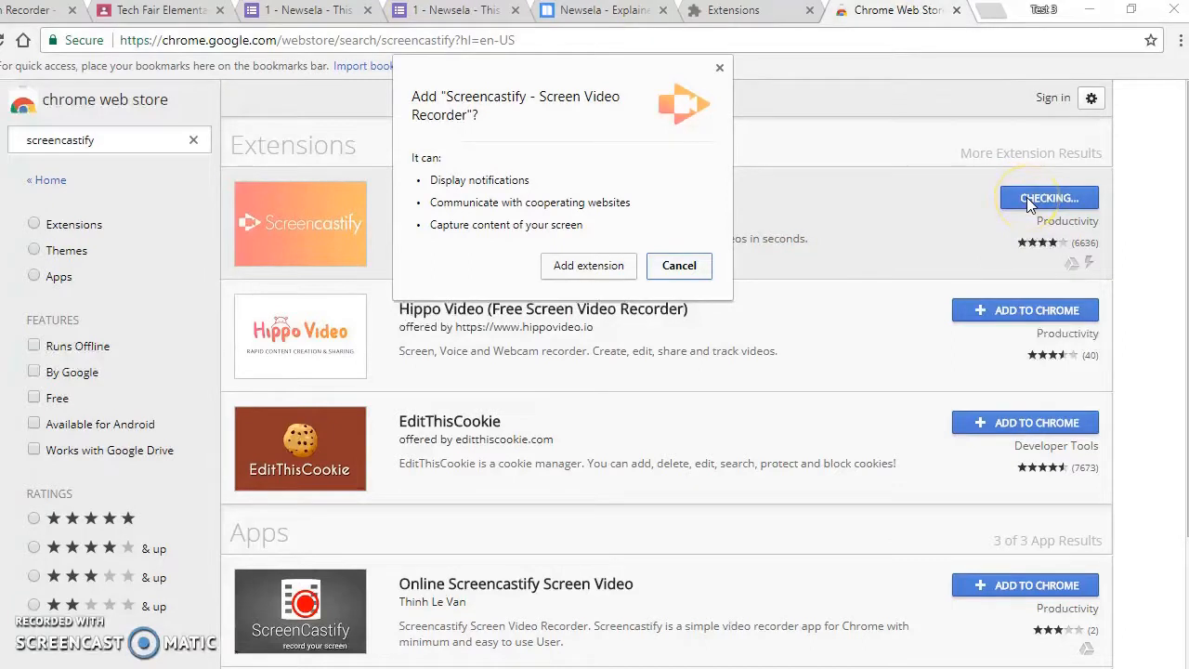
mouse_move(636, 274)
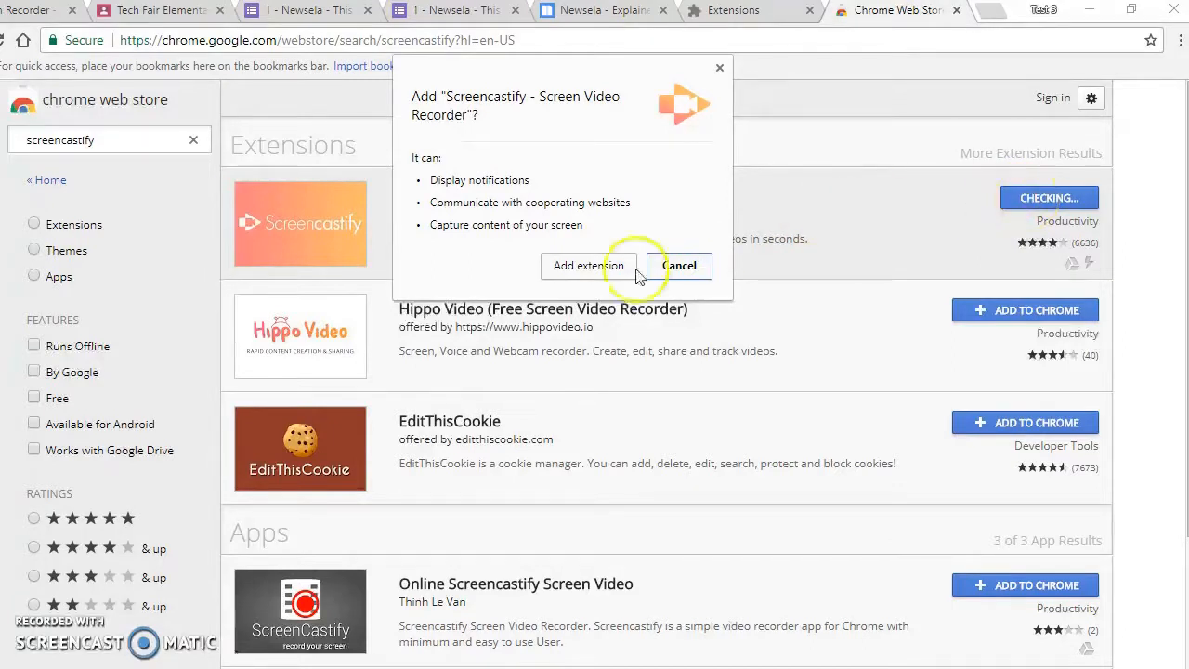
click(679, 265)
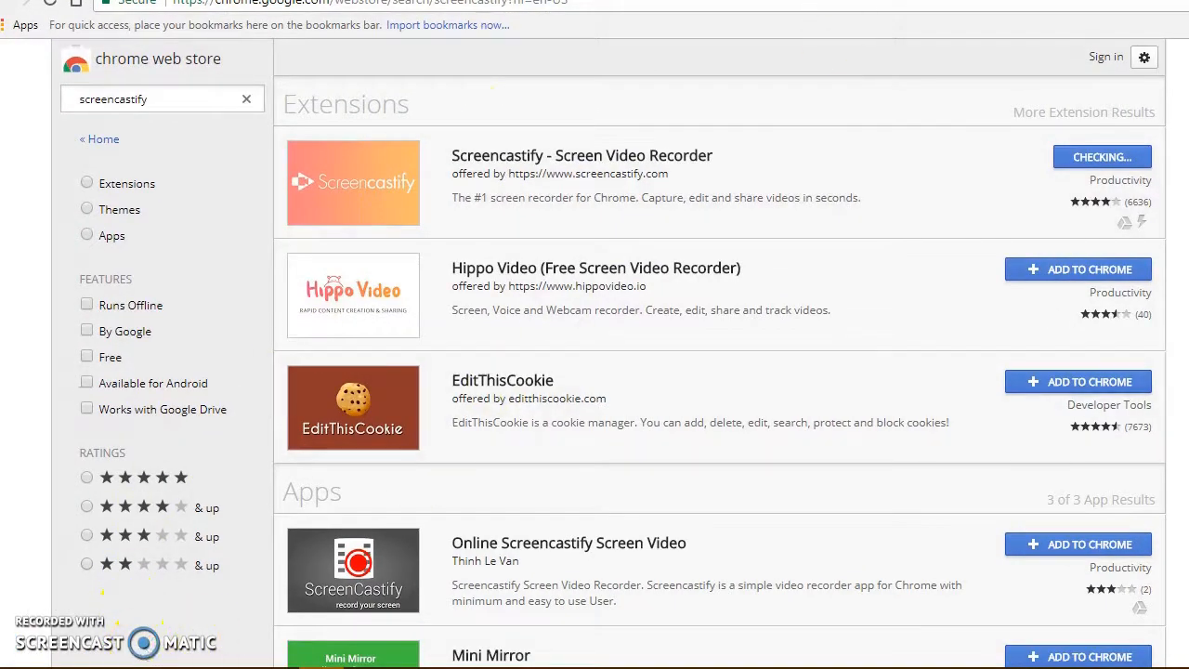
click(1101, 156)
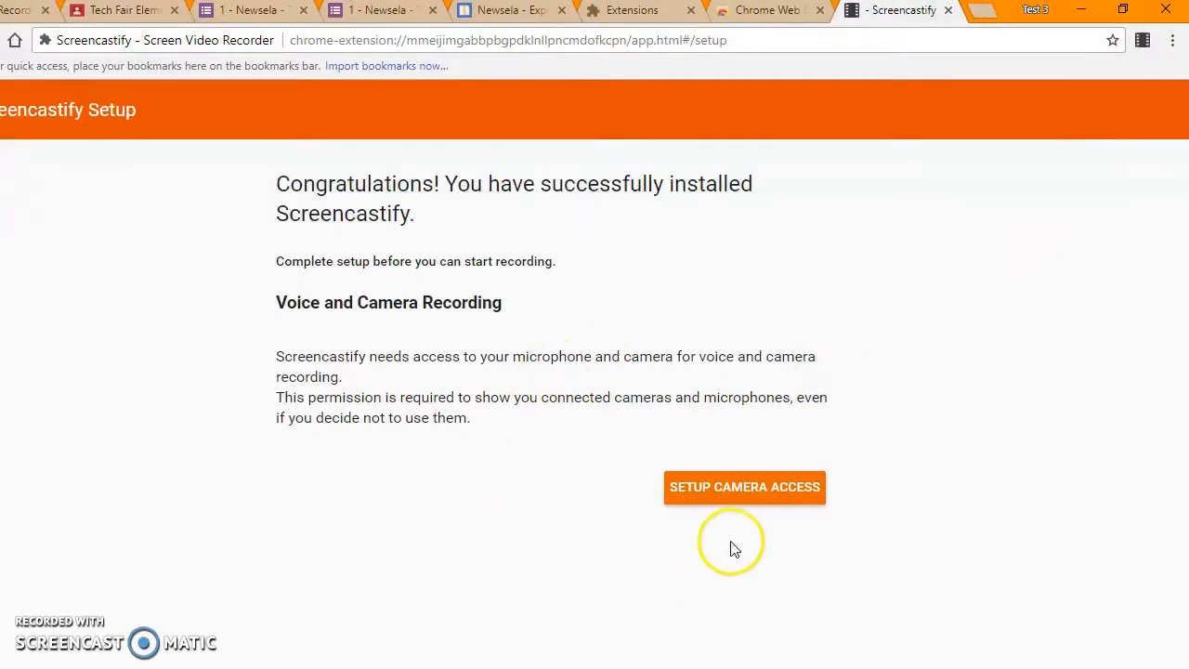
mouse_move(748, 490)
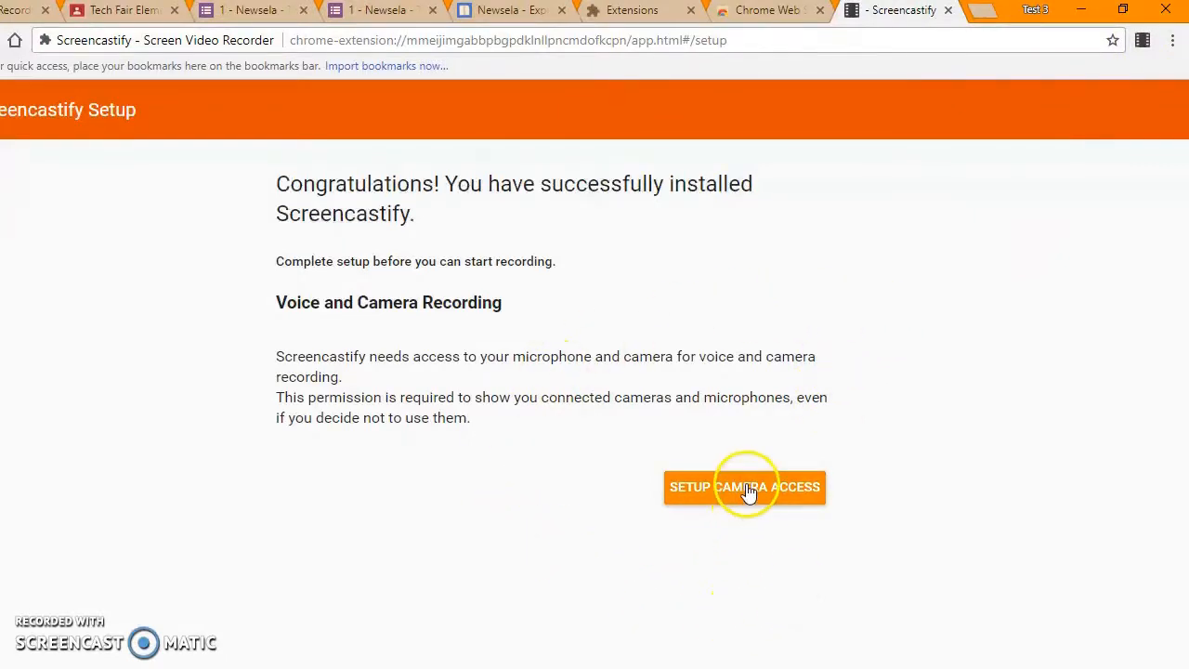
Step: Allow Screencastify to use the camera and microphone
click(744, 487)
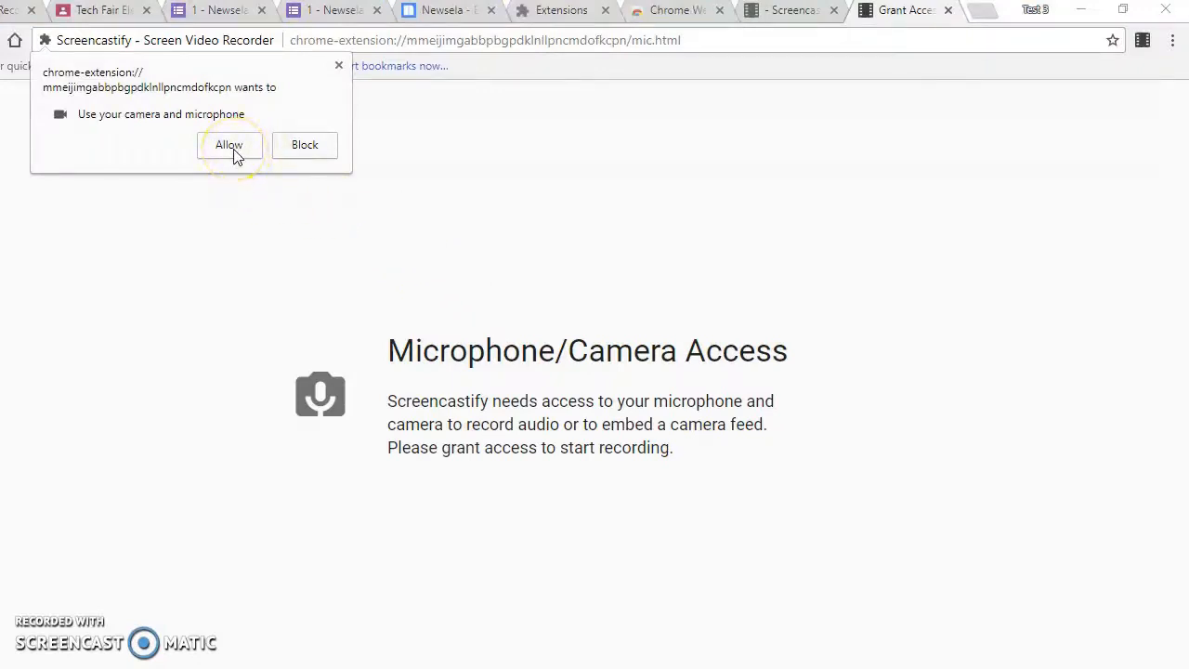
click(229, 145)
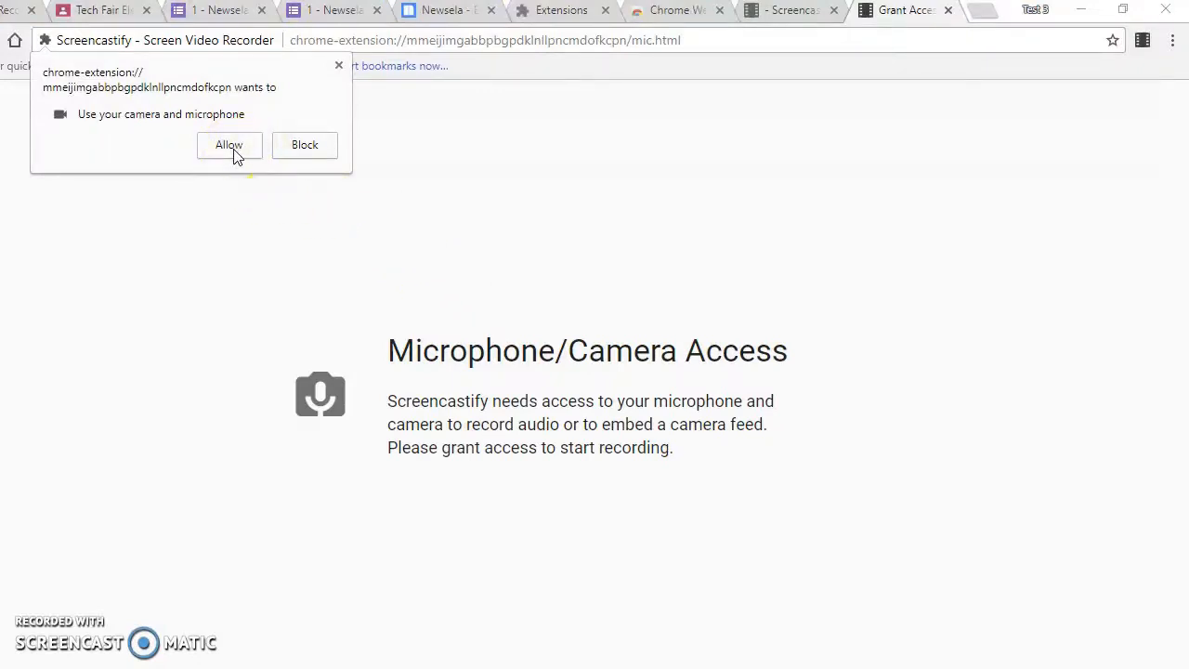
click(229, 144)
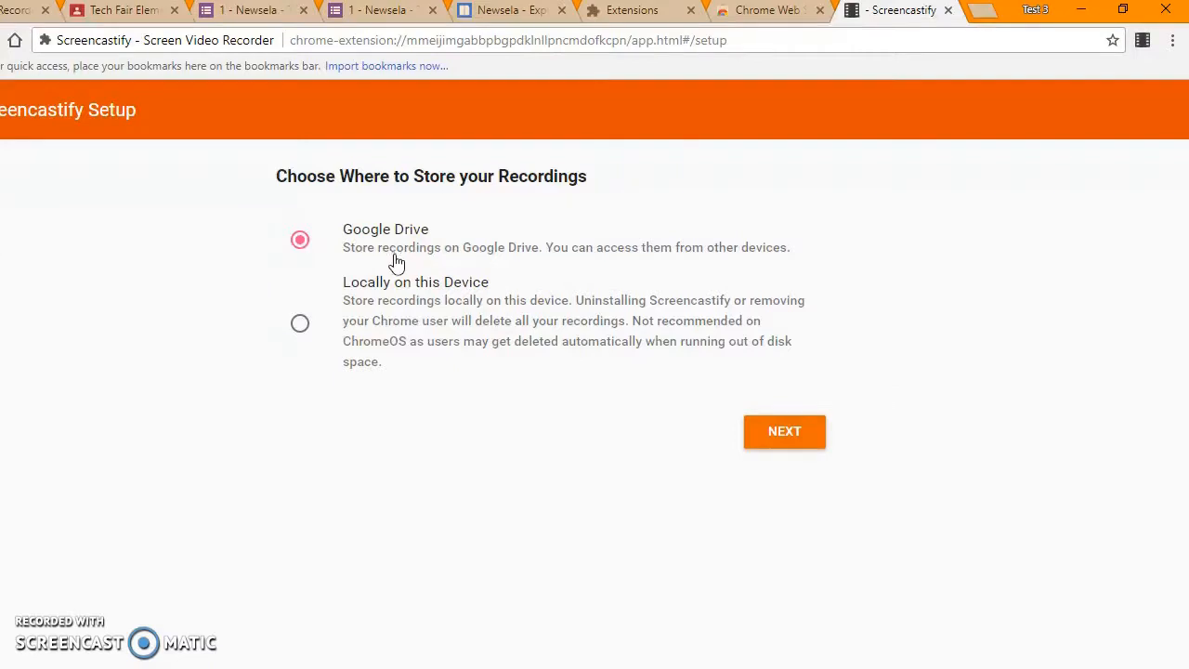
Step: Keep Google Drive storage, sign in with the listed Google account and allow Drive access
click(784, 430)
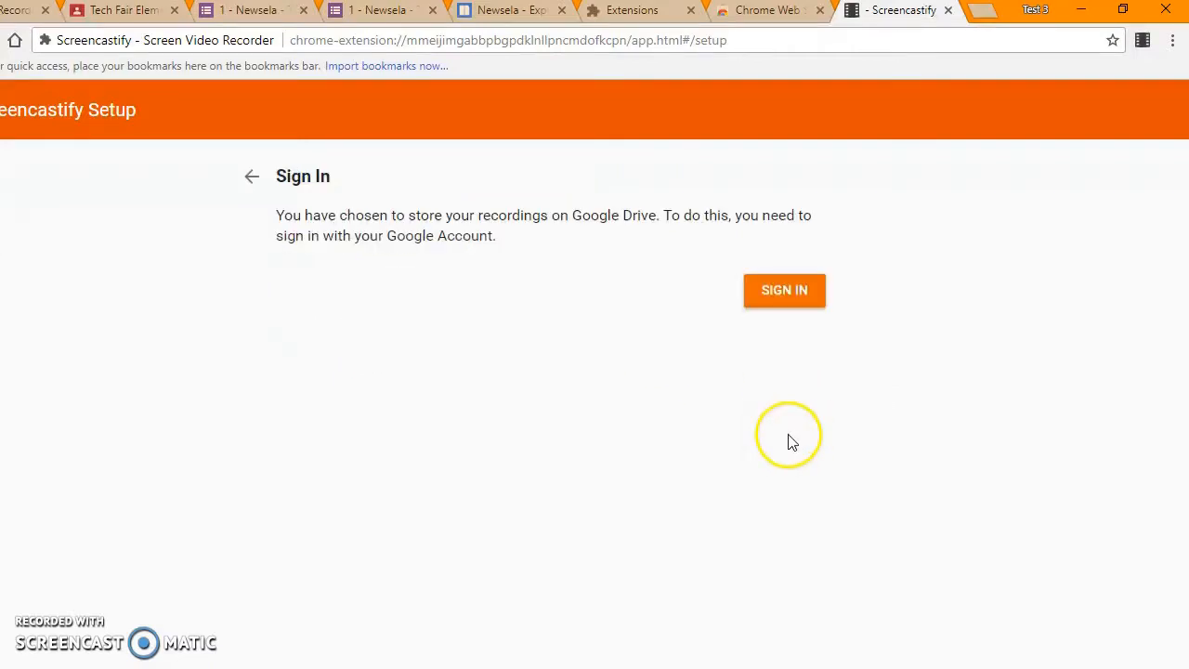
click(783, 290)
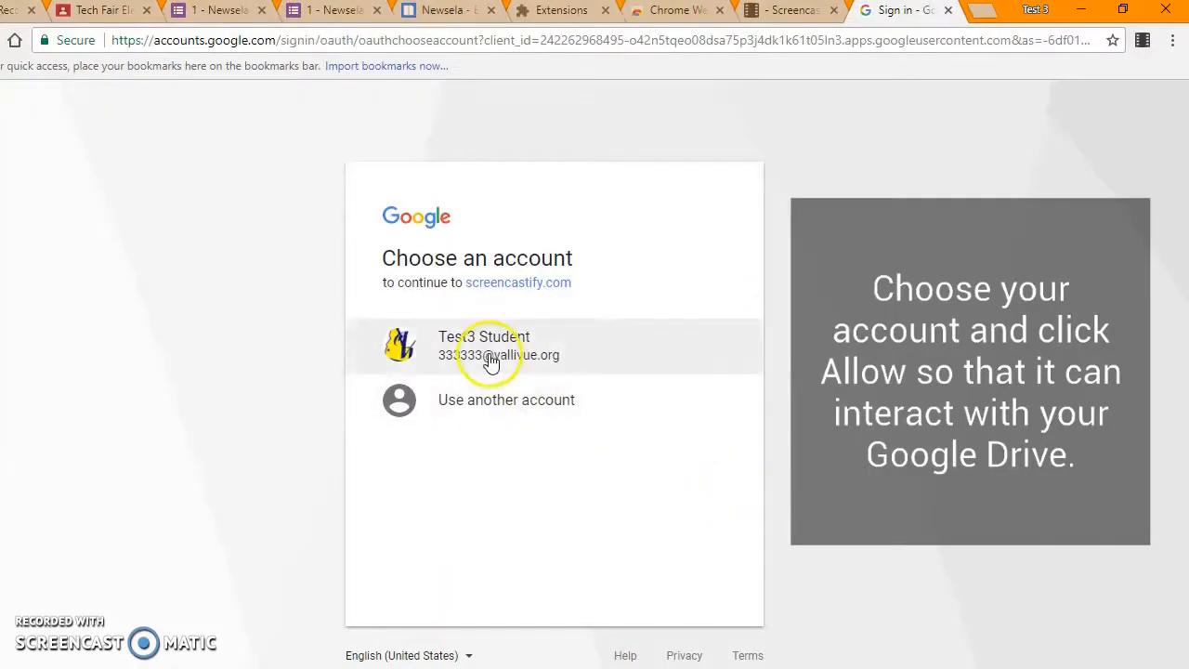
click(483, 344)
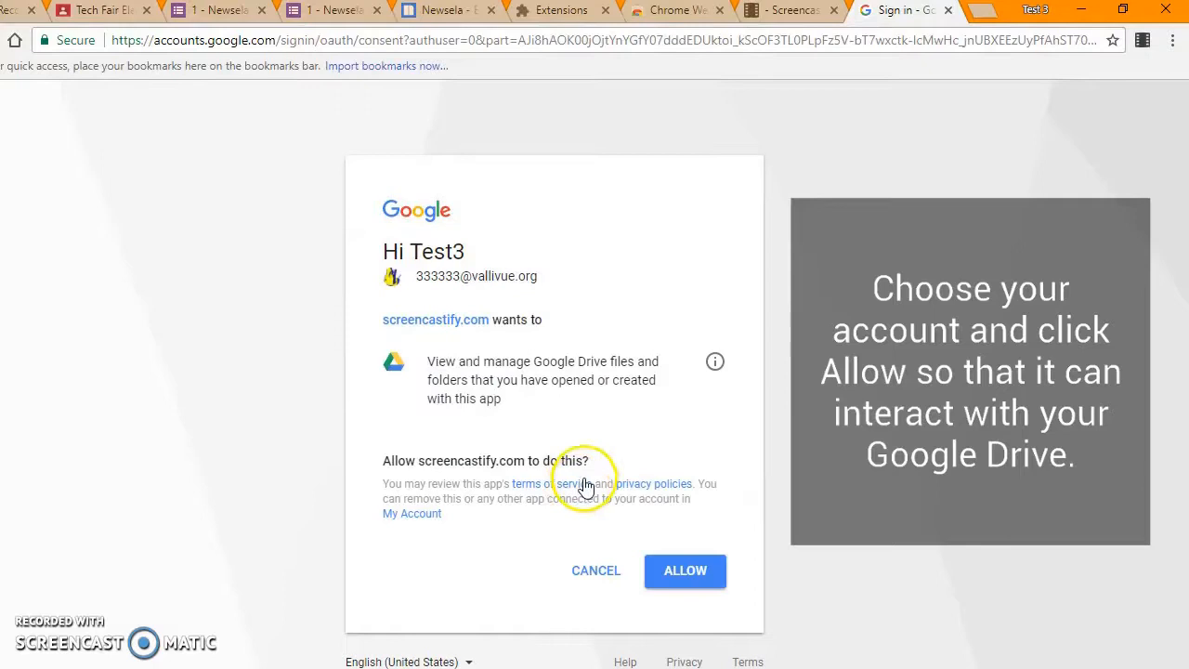
mouse_move(685, 571)
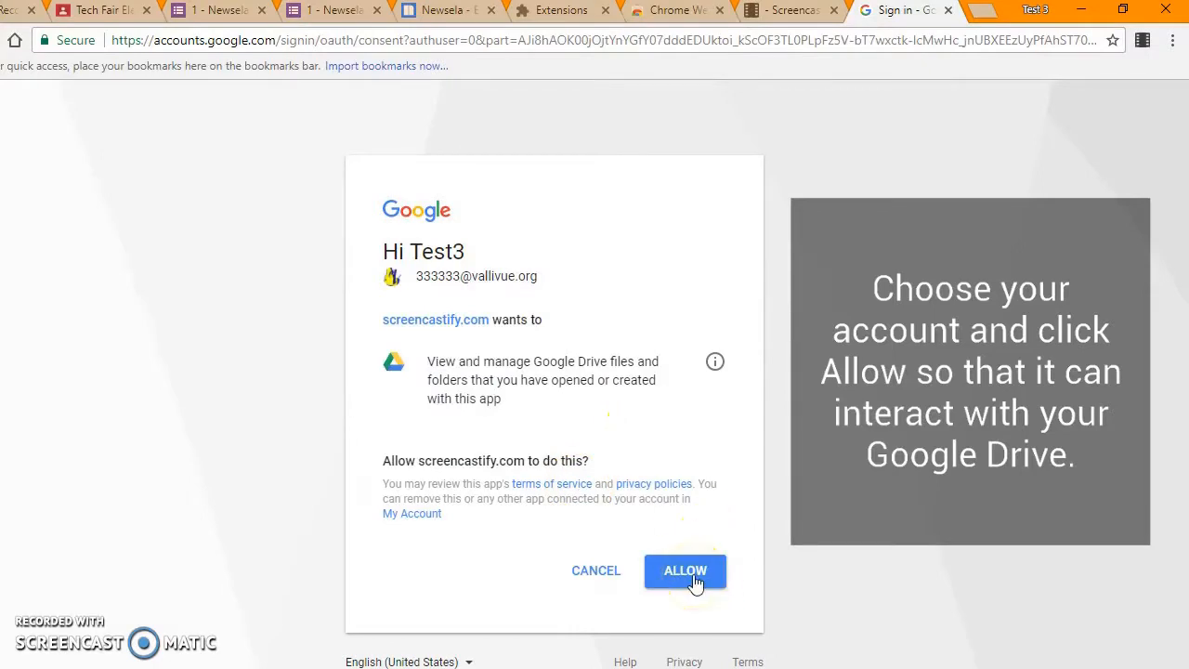
click(685, 570)
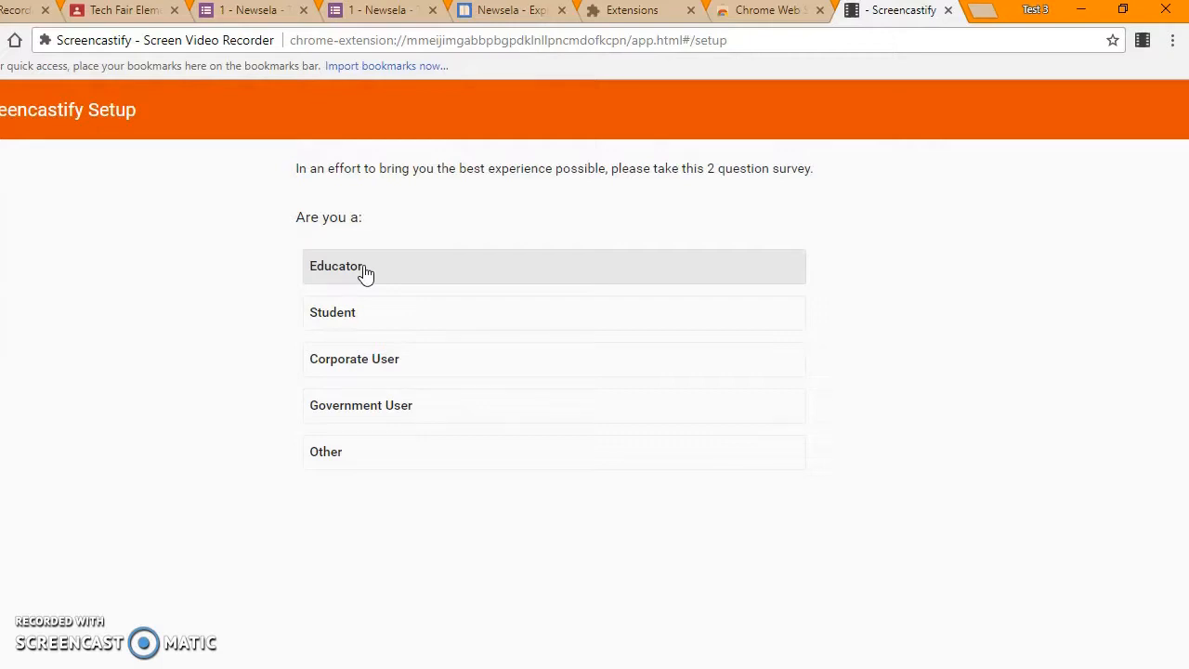
Step: Answer the setup survey with Educator and Other, then dismiss the thank-you screen
click(336, 265)
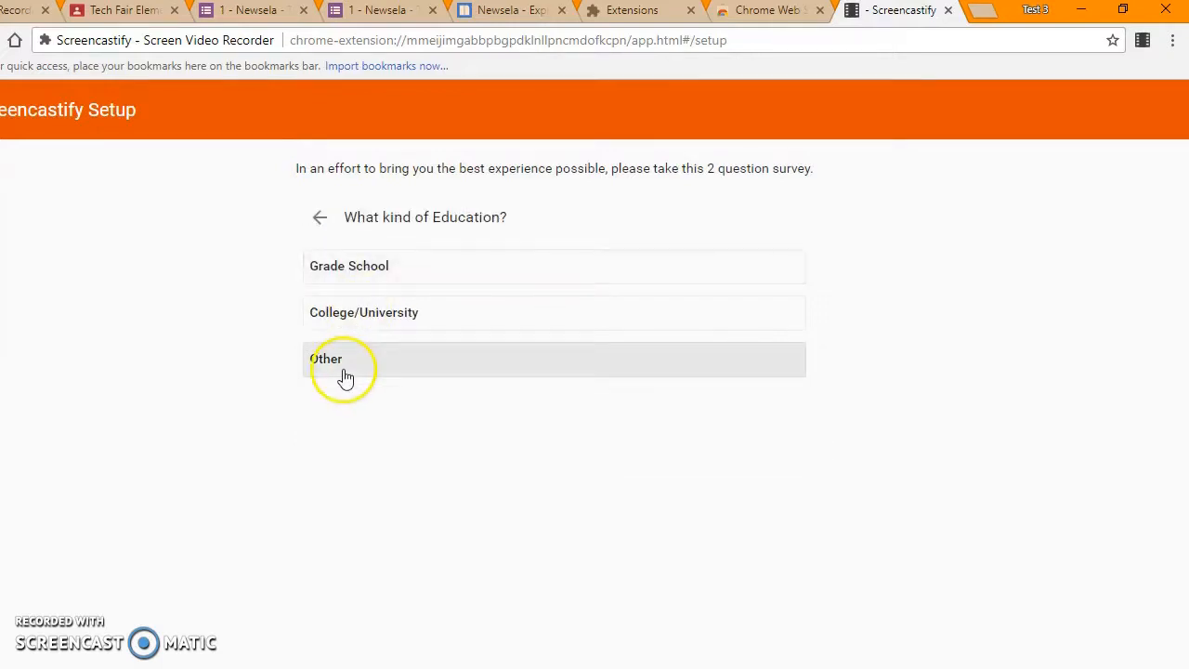
click(326, 359)
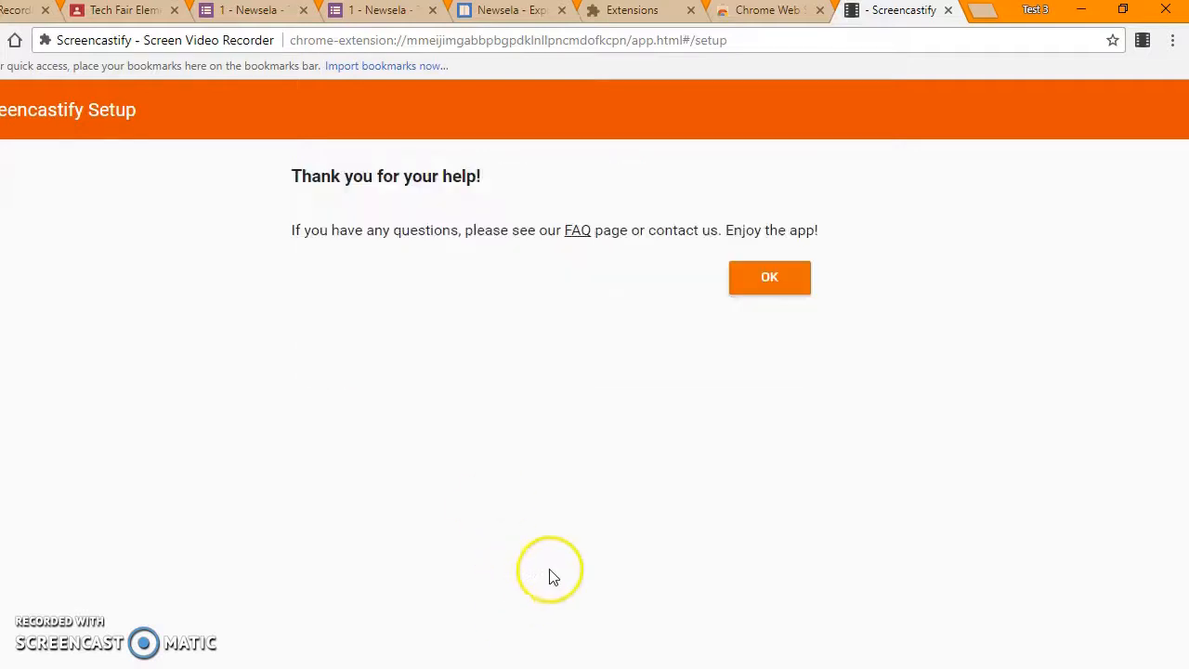
click(770, 276)
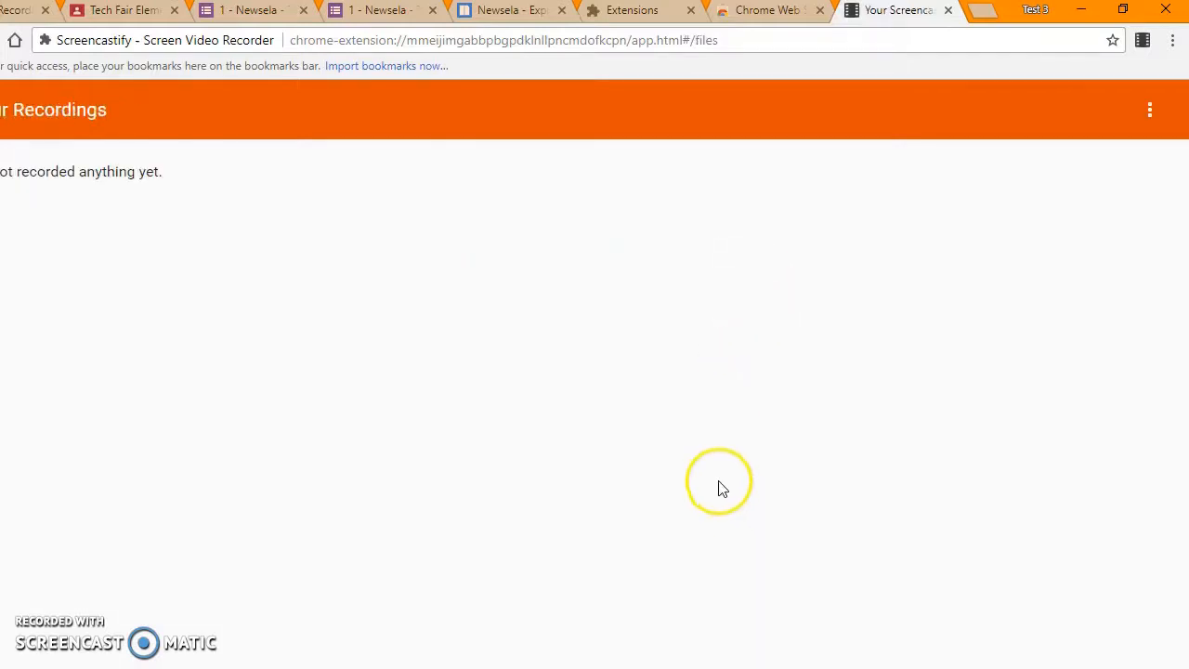
mouse_move(841, 113)
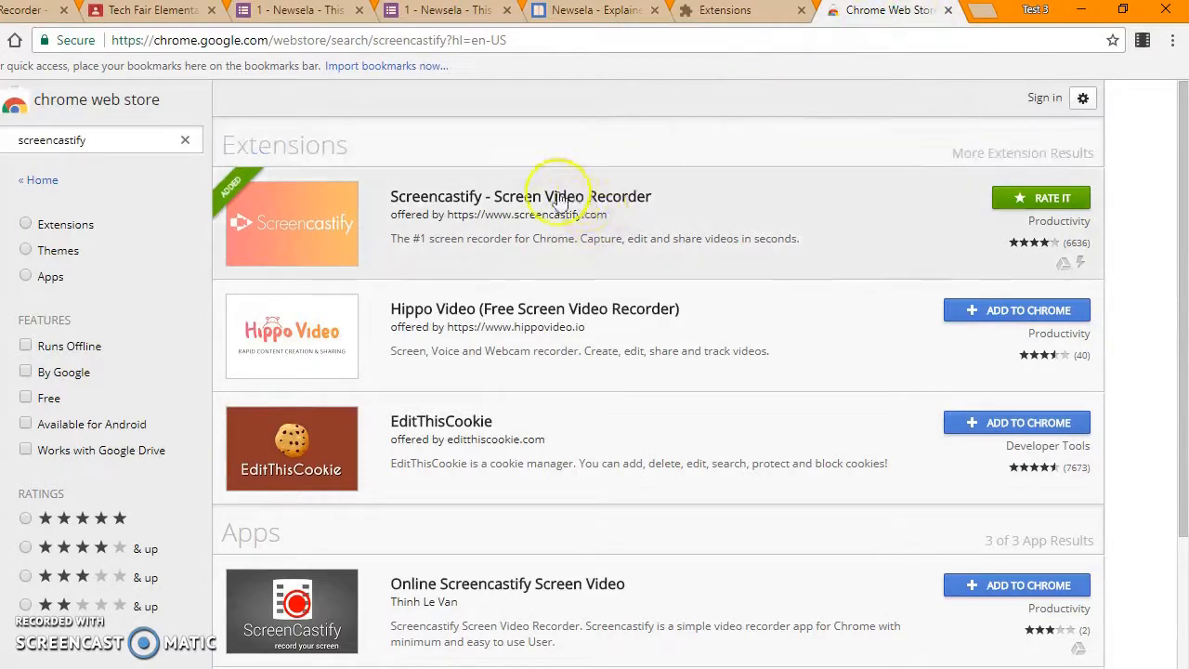
mouse_move(594, 285)
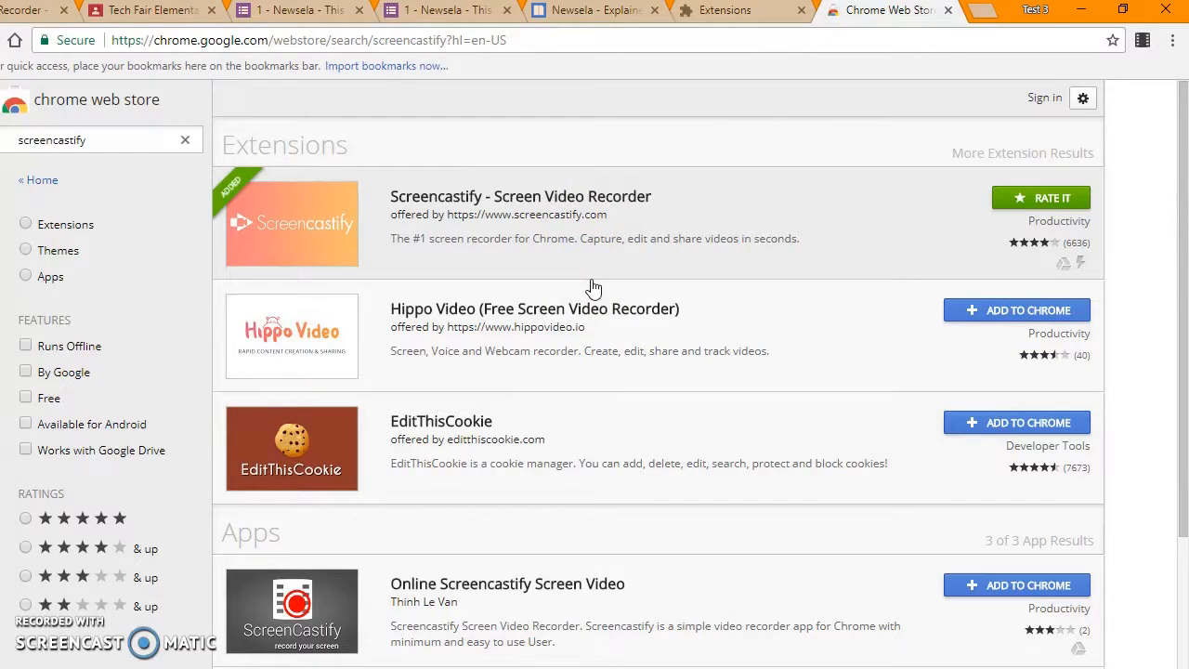
mouse_move(619, 300)
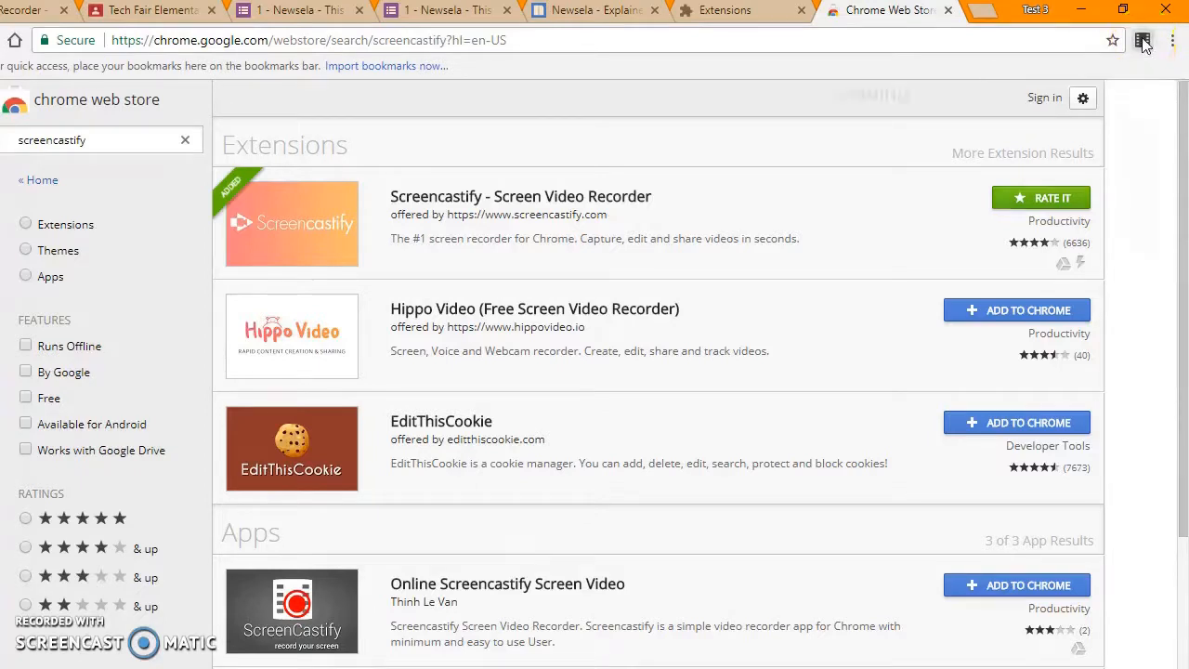
click(1142, 40)
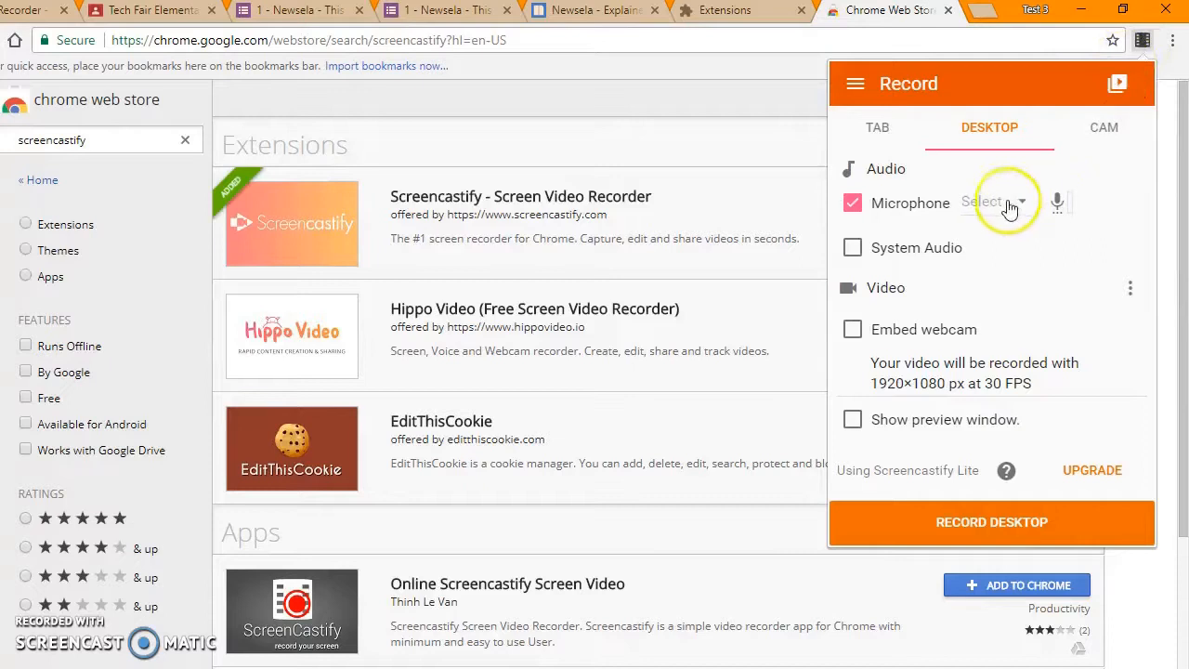
mouse_move(1088, 218)
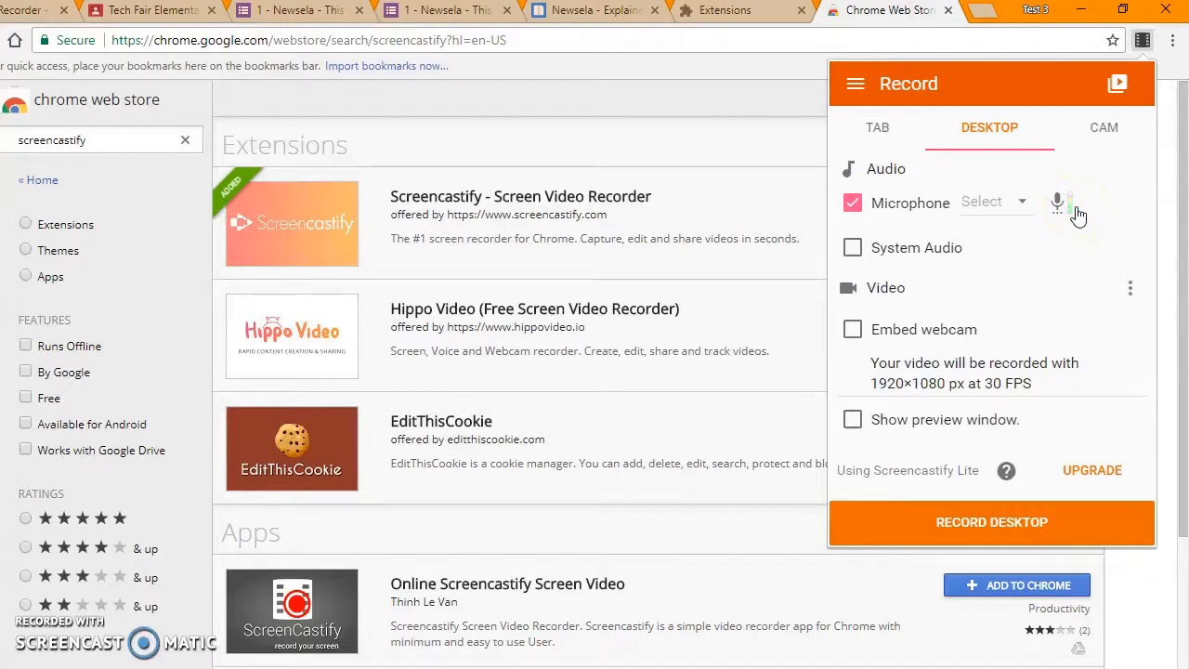
click(852, 328)
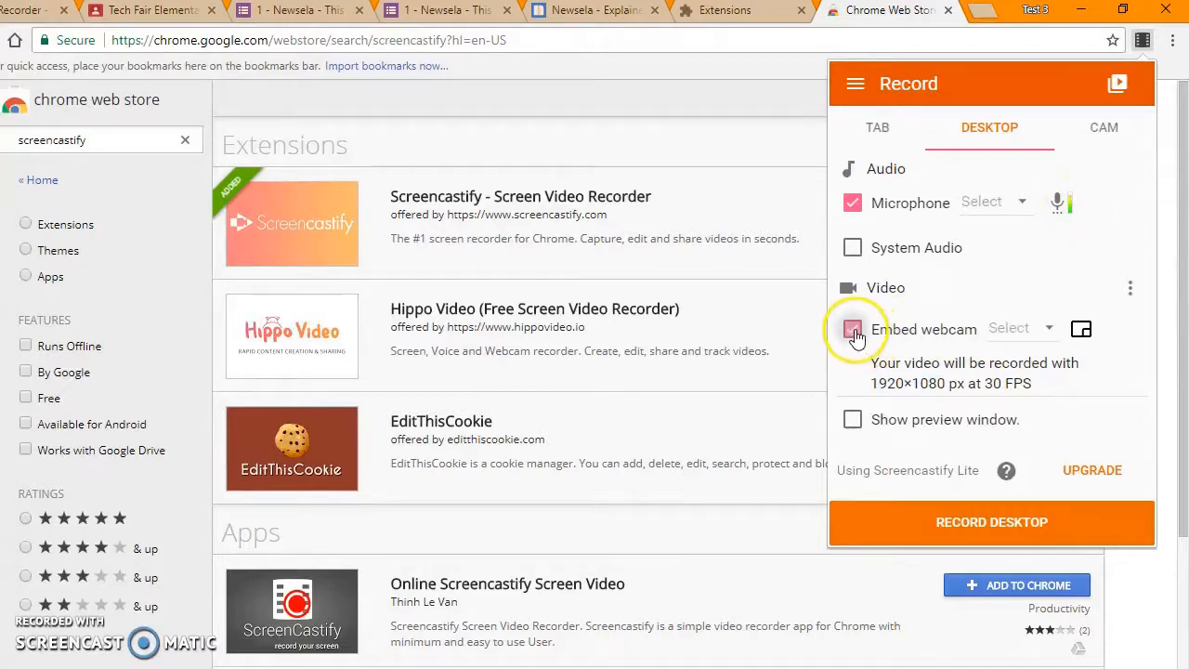
click(851, 329)
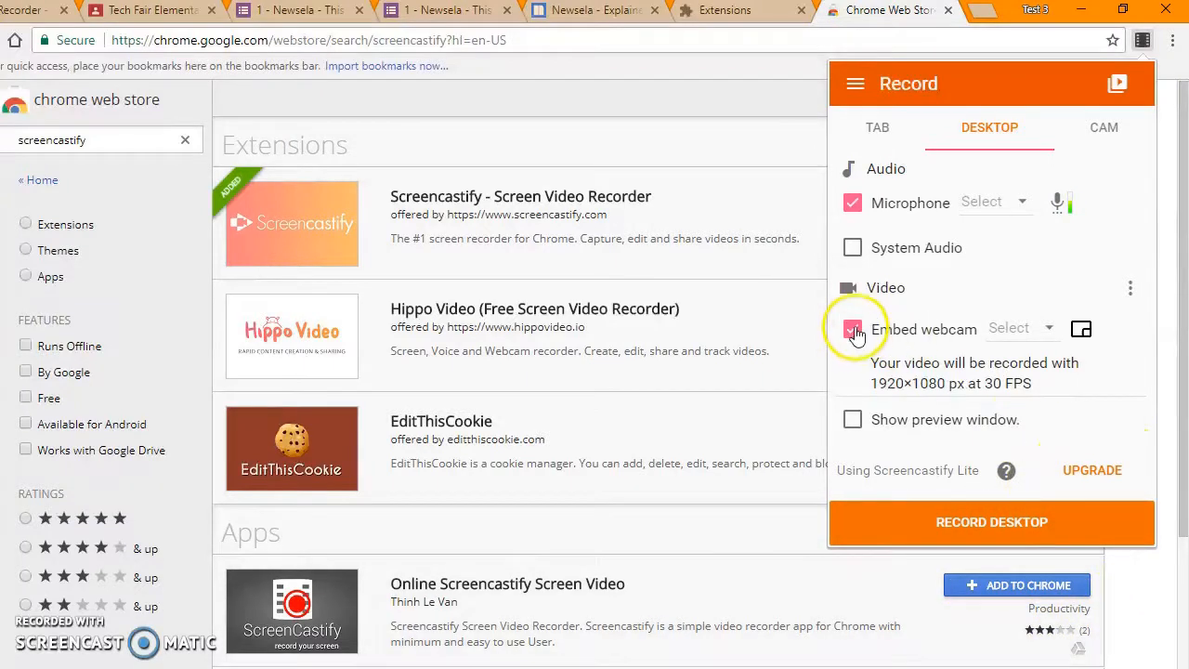
click(852, 329)
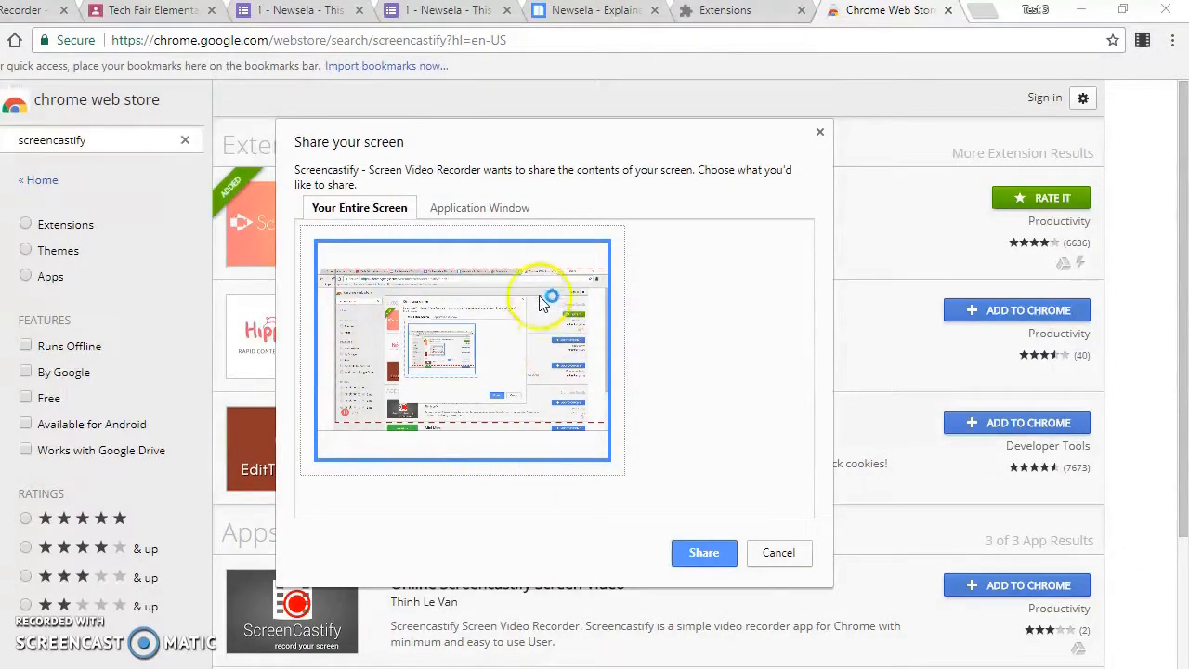
mouse_move(451, 316)
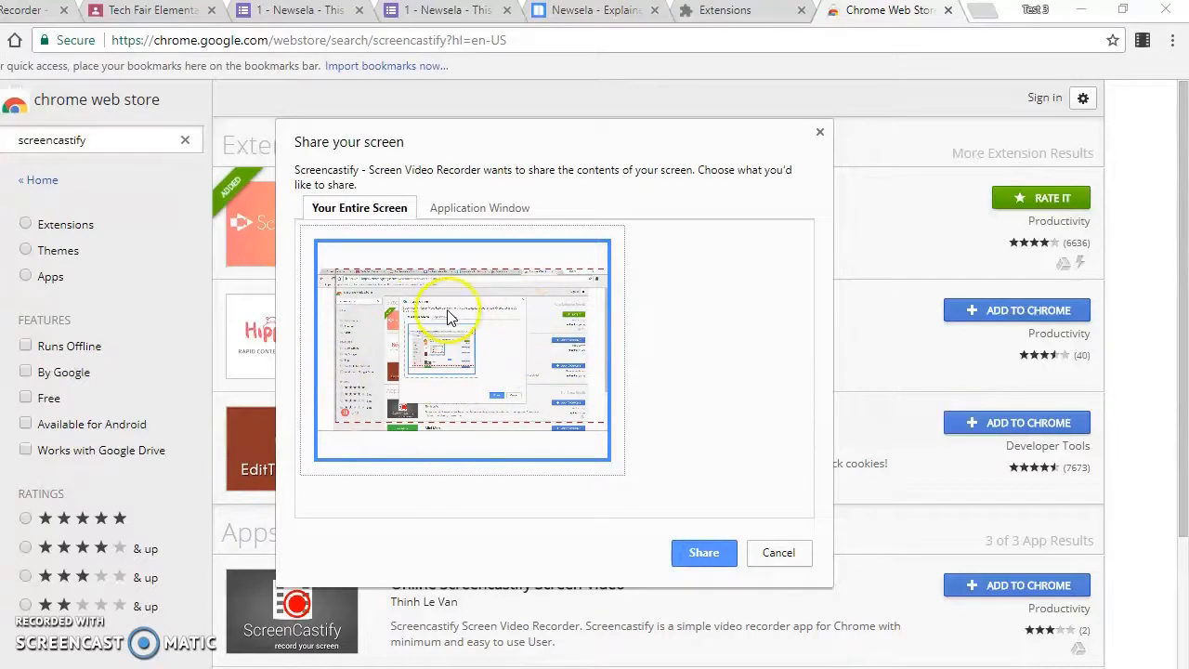
Step: Preview Application Window sharing, then share Your Entire Screen to begin recording
click(480, 207)
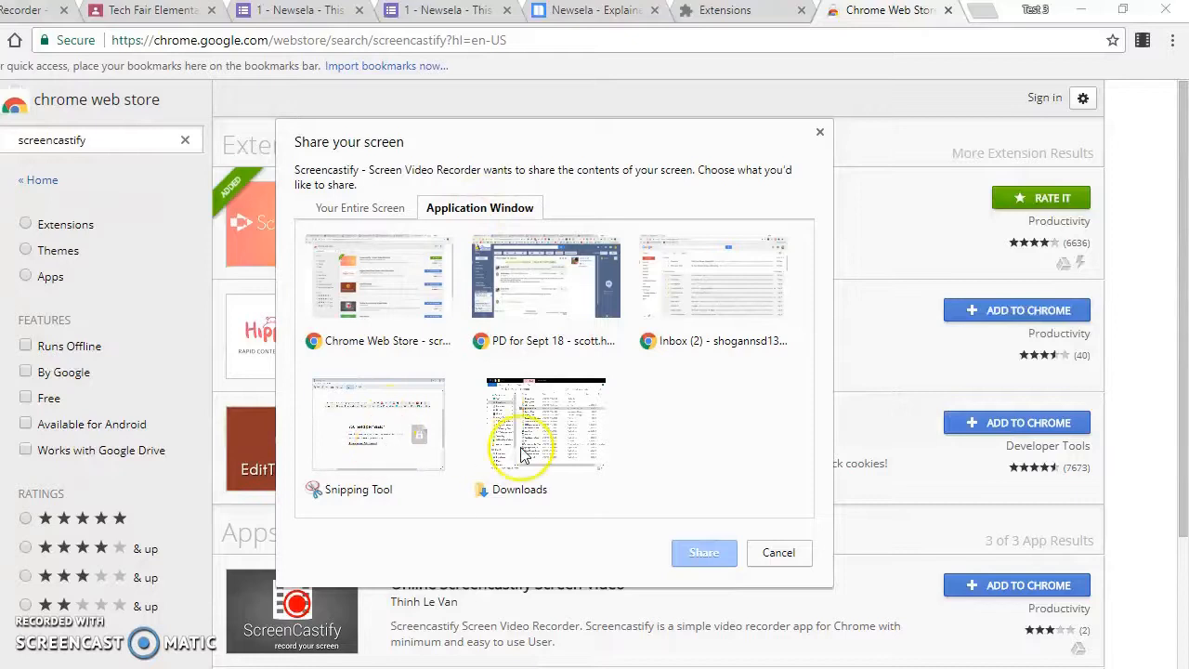
mouse_move(729, 437)
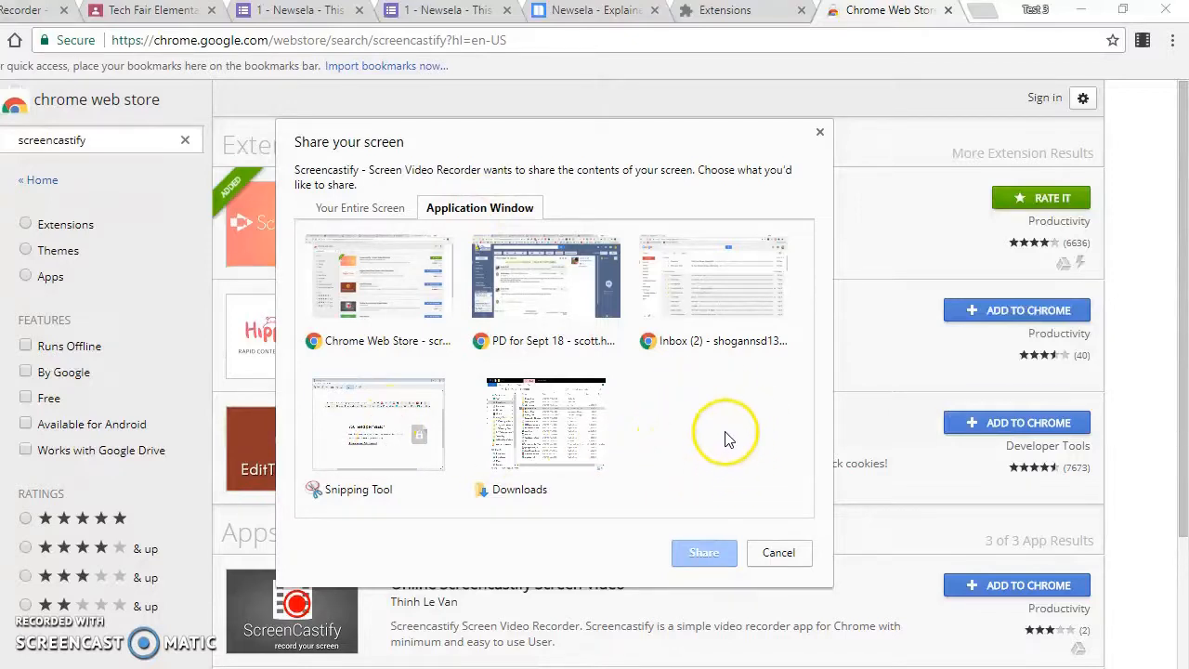
mouse_move(752, 312)
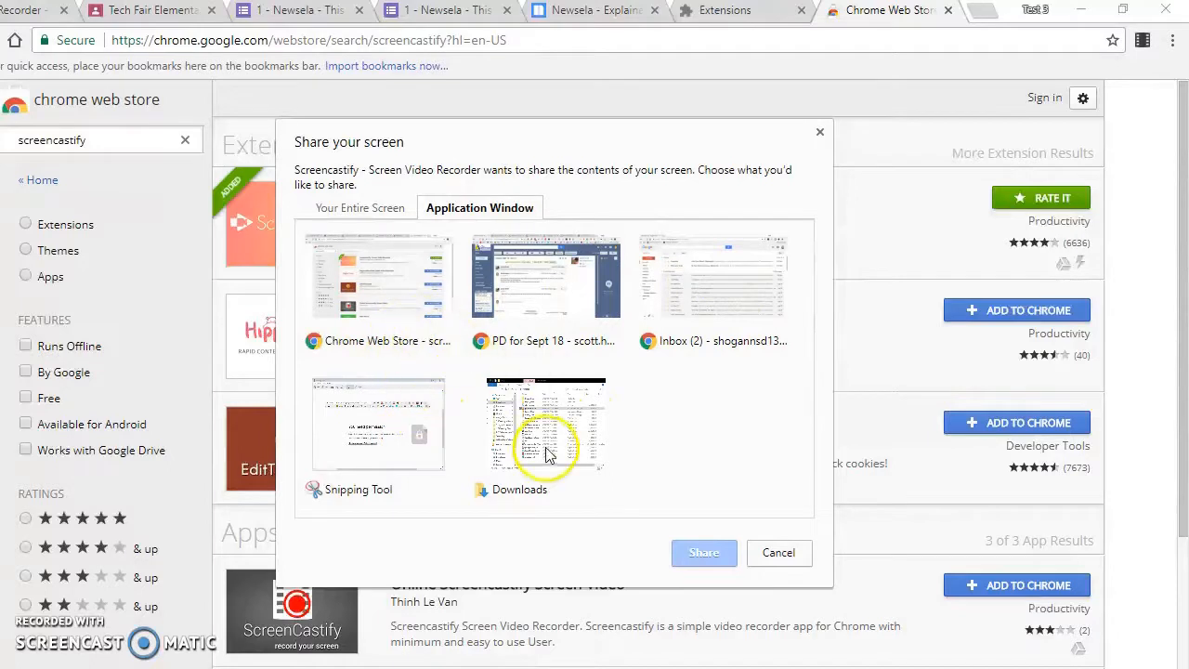
click(359, 207)
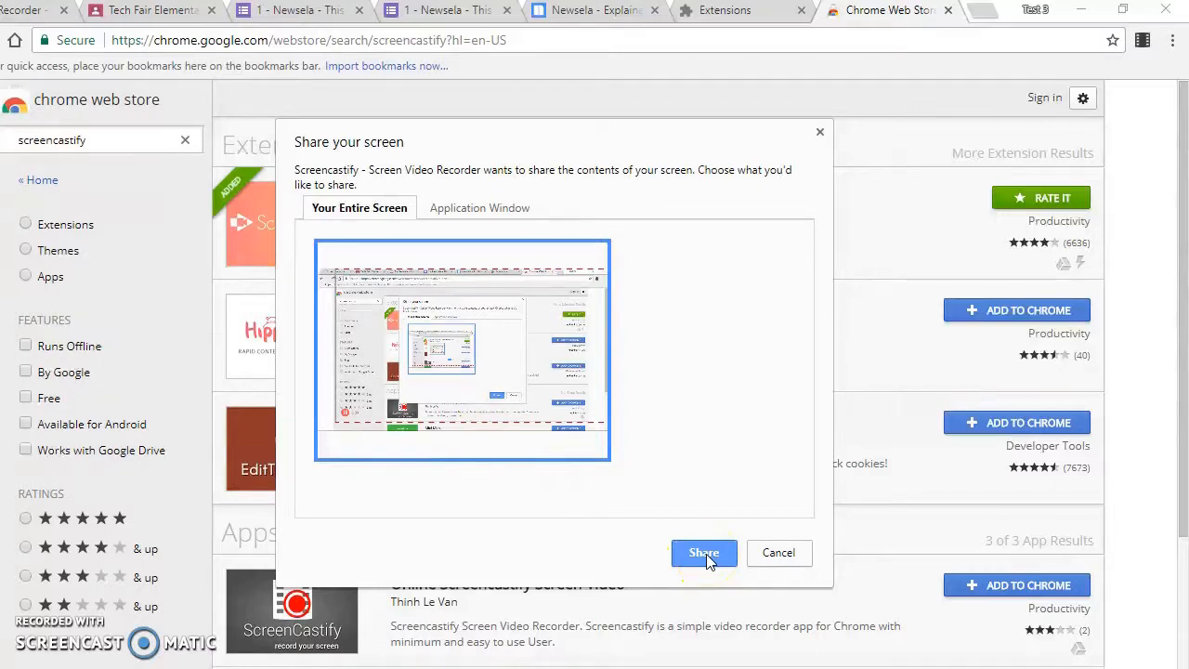
click(703, 552)
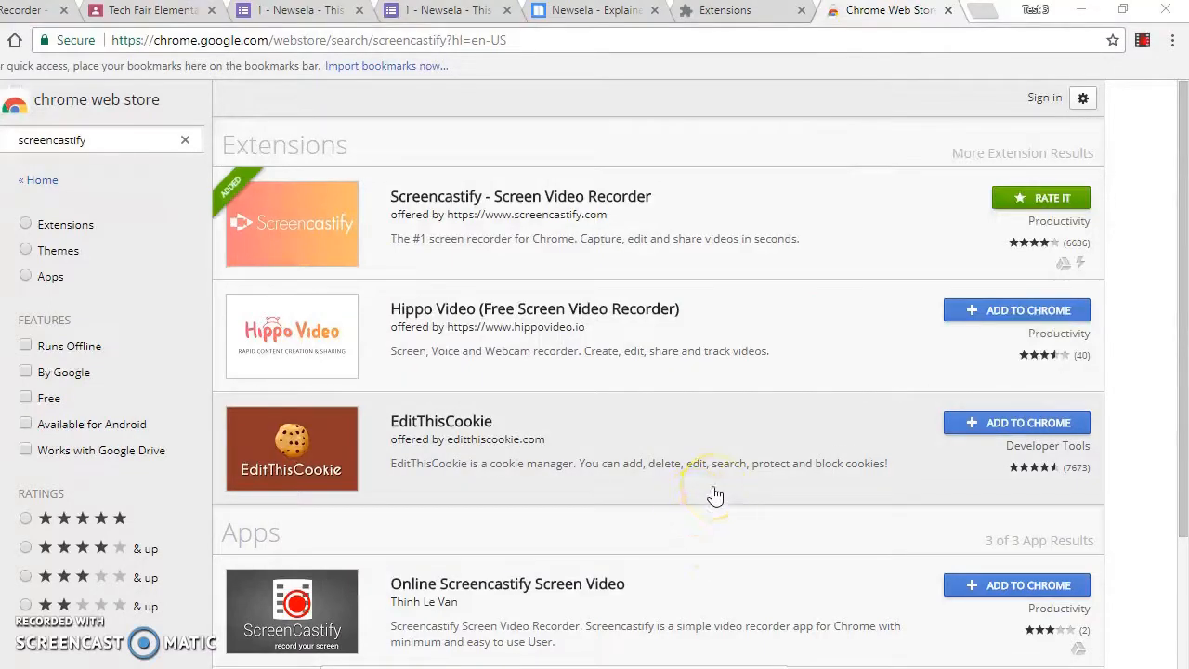
mouse_move(639, 48)
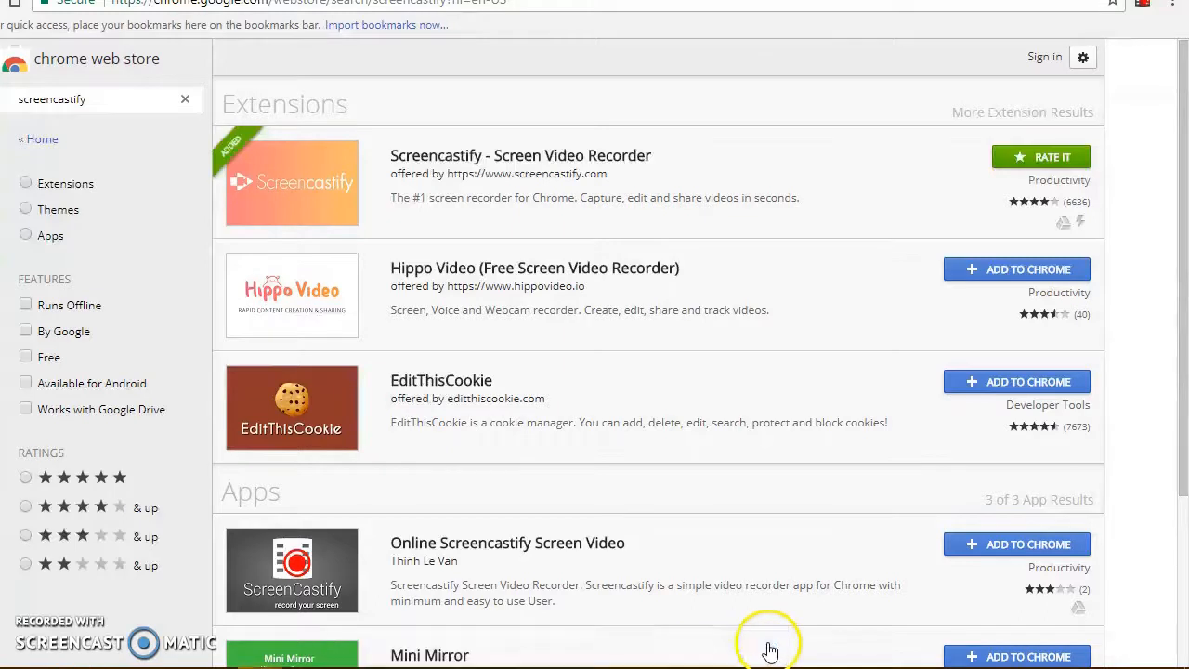
mouse_move(936, 10)
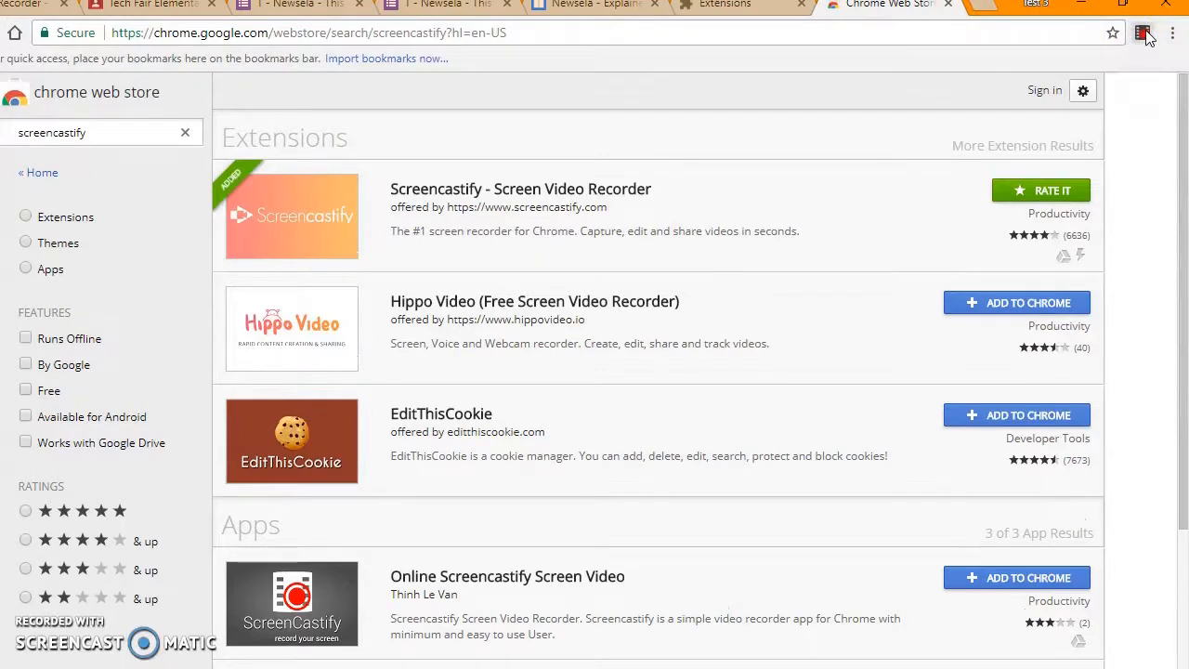
Step: End the desktop recording from Screencastify's recording controls
click(1142, 32)
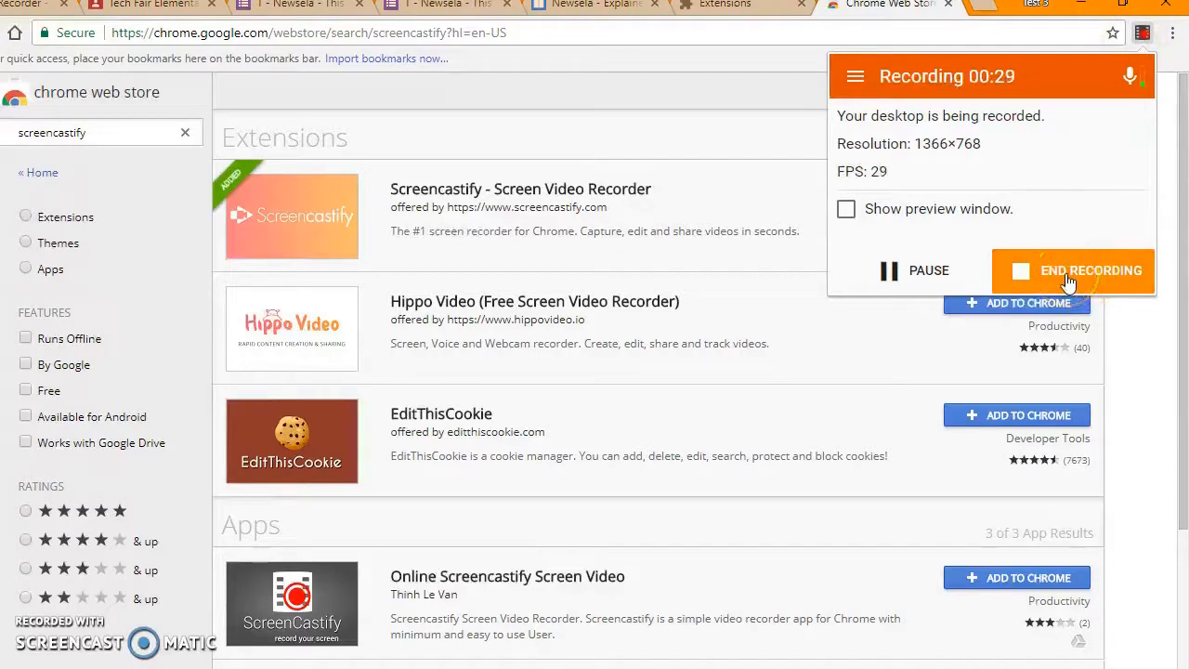
click(1071, 270)
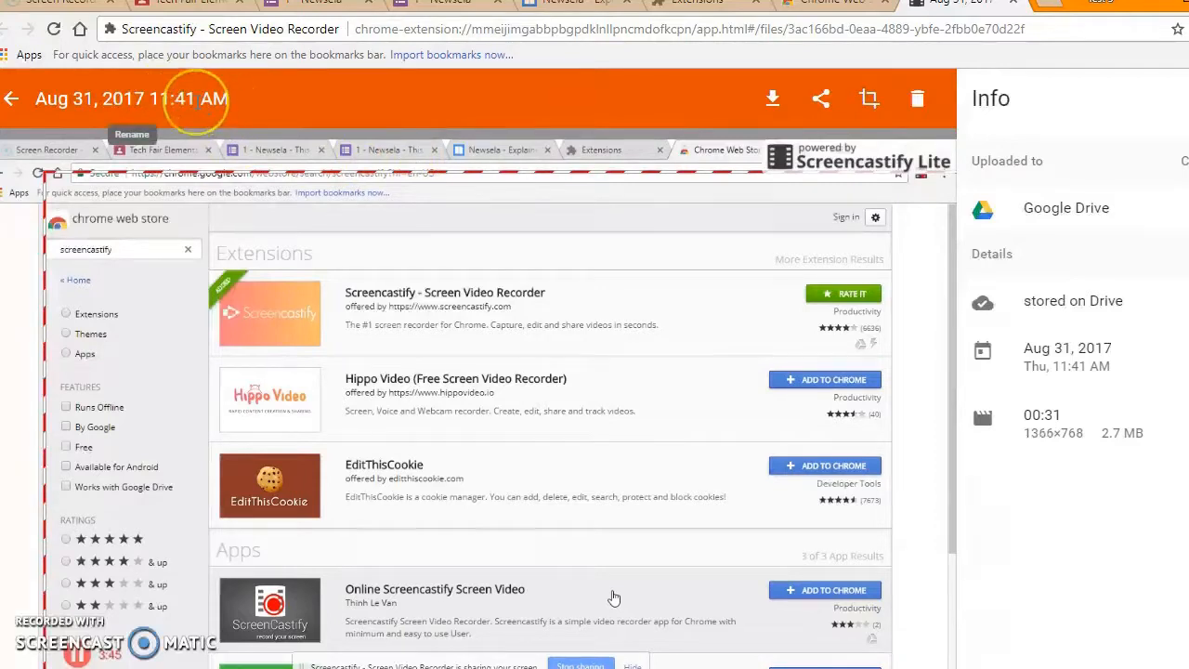
Step: Rename the recording to 'Add Screencastify to Google Chrome'
click(130, 98)
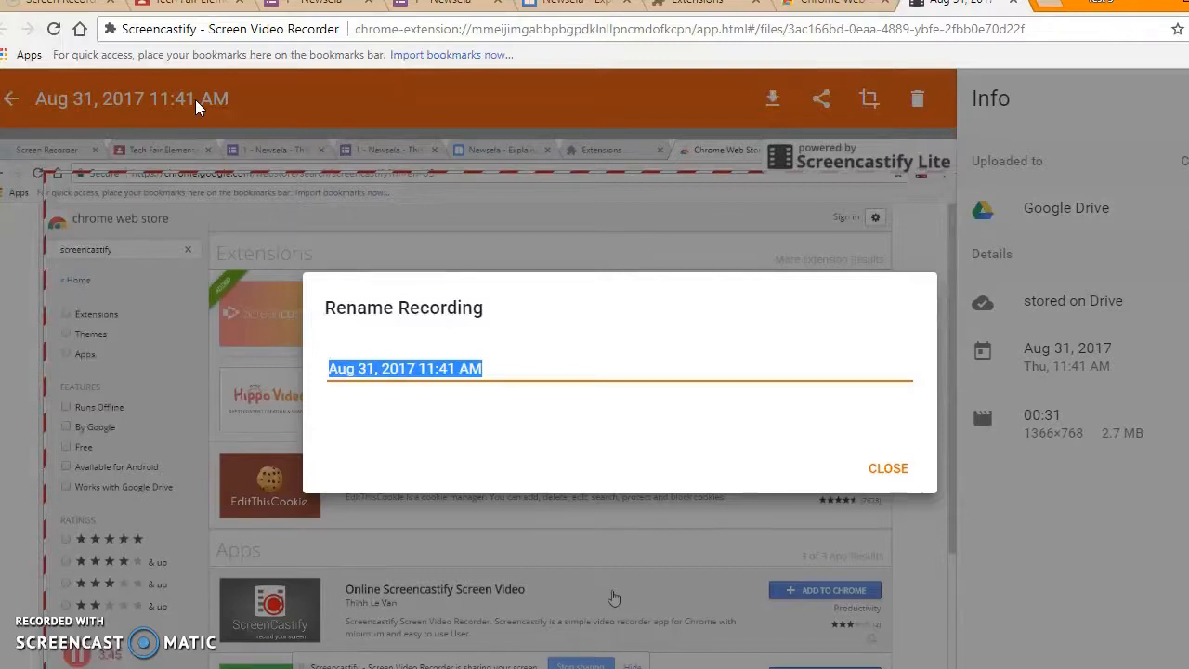
text(s)
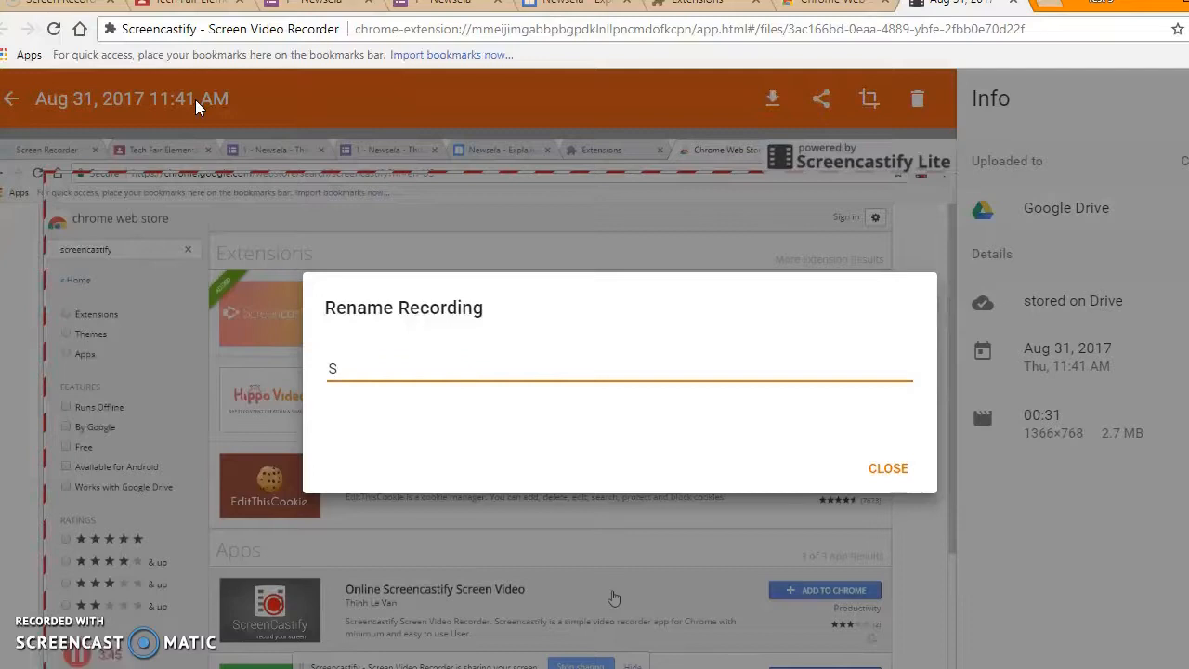
text(Add Screencastify to Google Chrome)
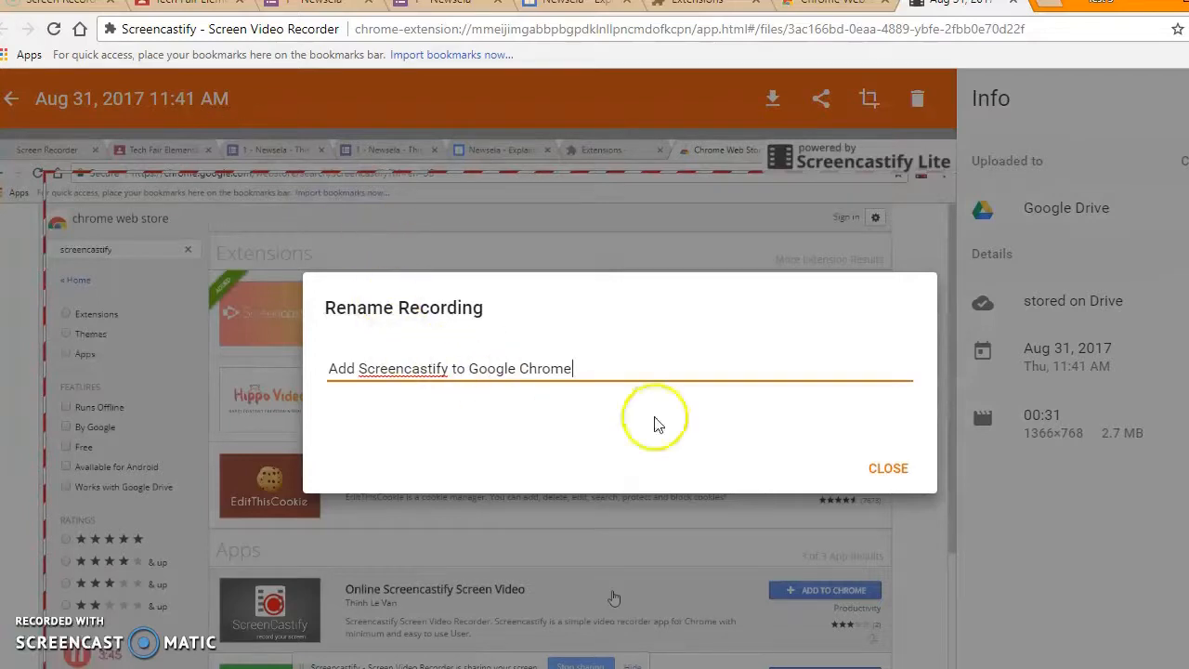
click(887, 467)
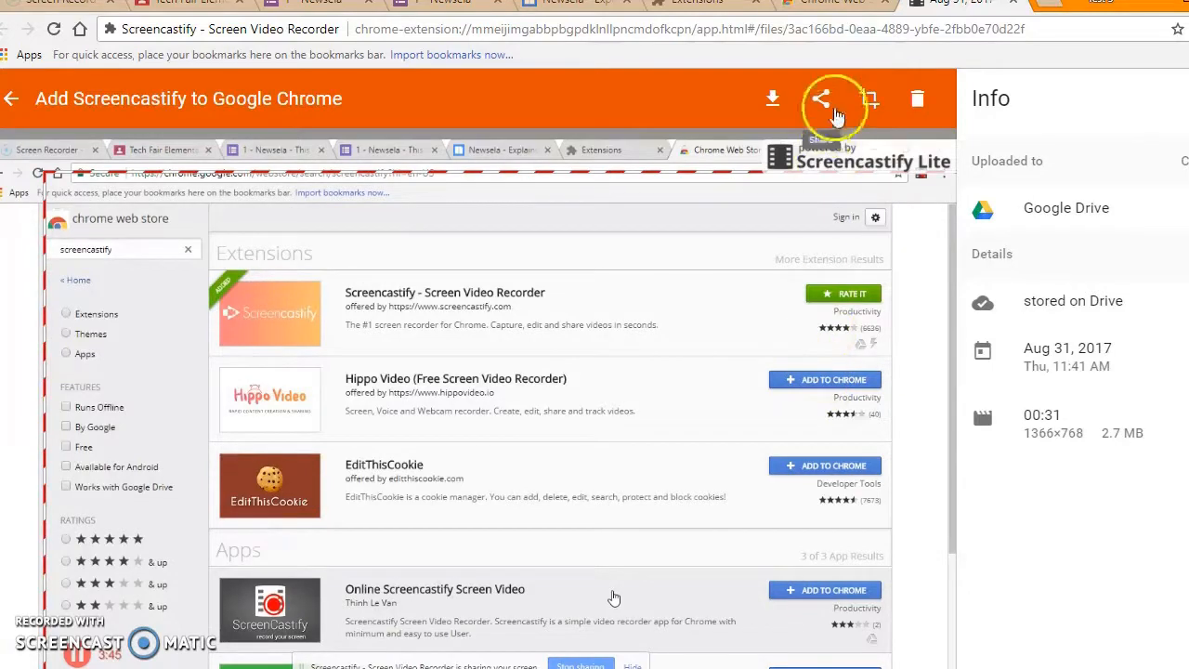
Step: Generate an anyone-with-the-link Google Drive share link for the recording, then close the share window
click(820, 99)
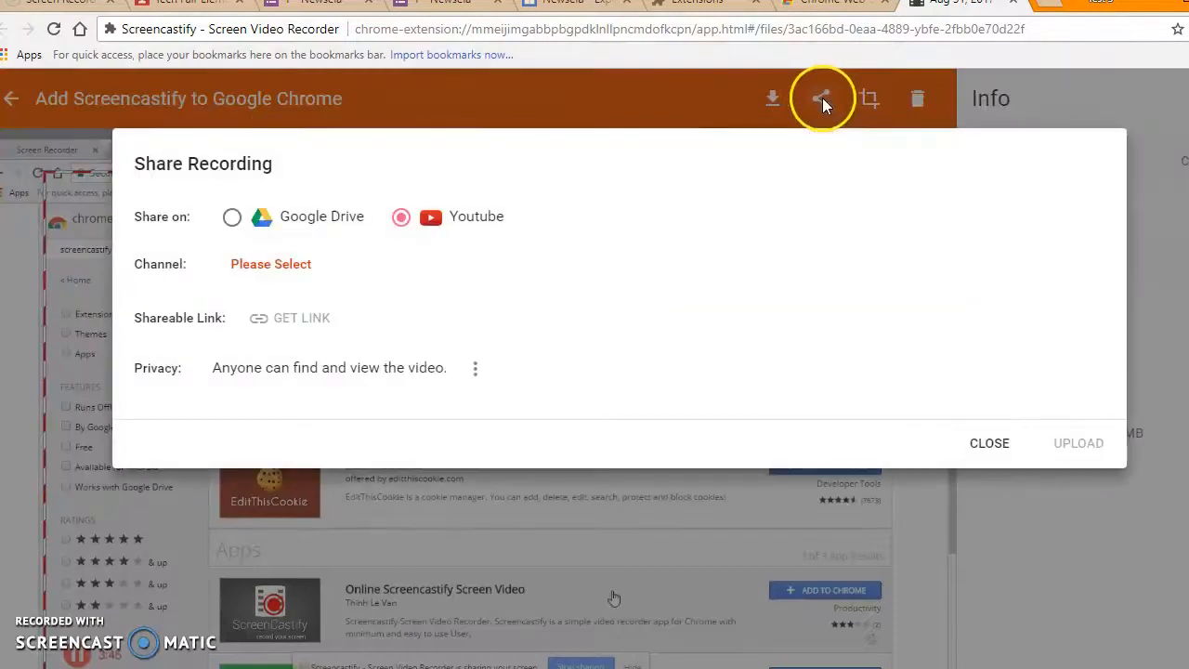
click(231, 217)
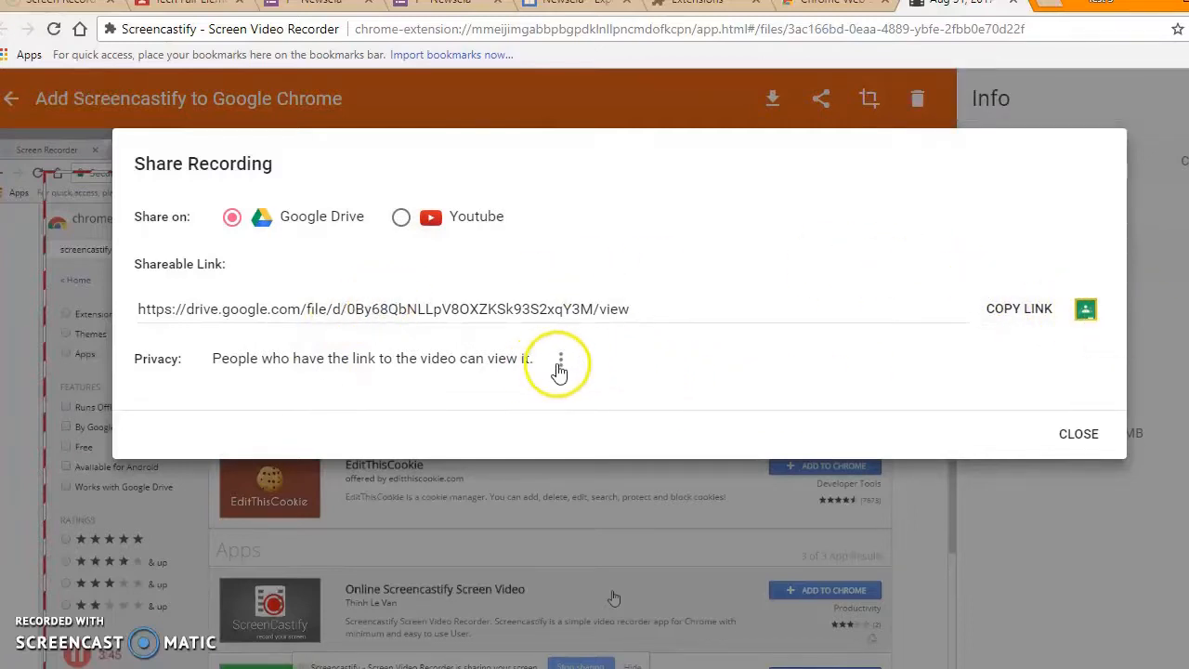
mouse_move(419, 365)
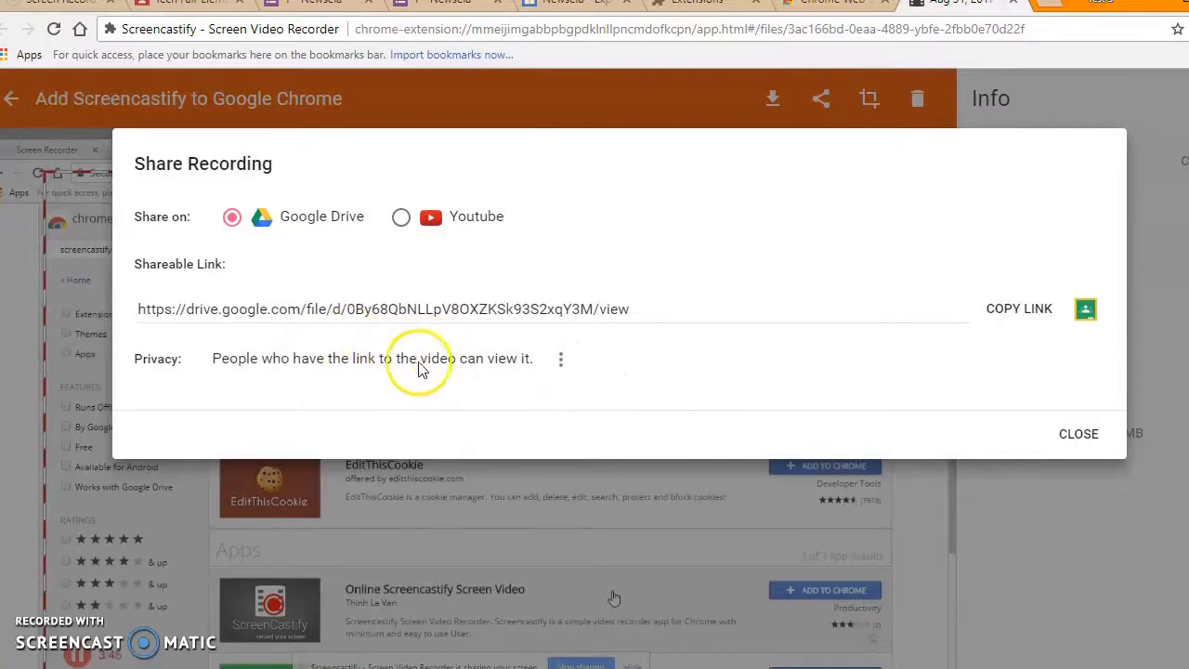
mouse_move(388, 365)
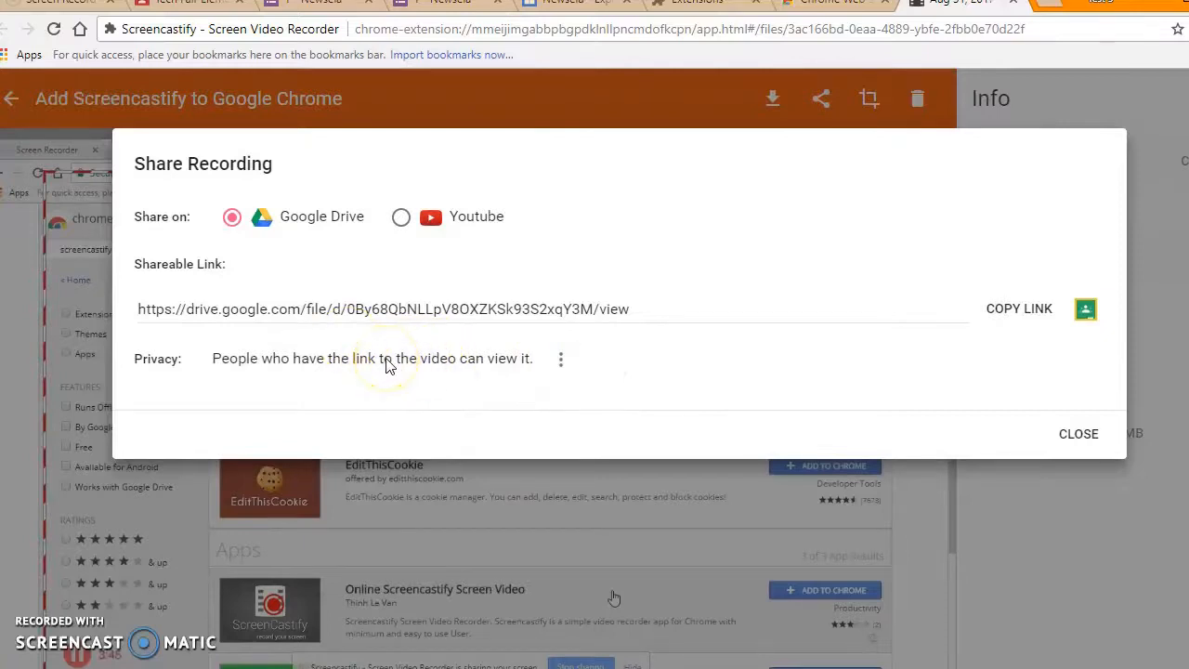
mouse_move(418, 372)
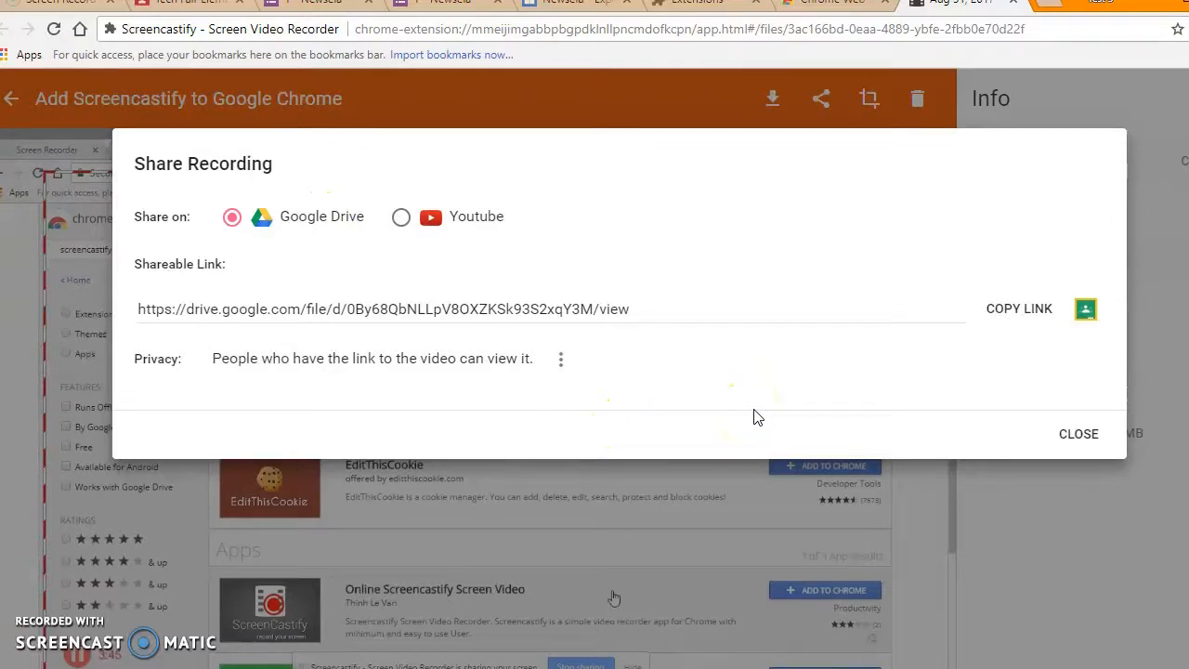
click(1078, 434)
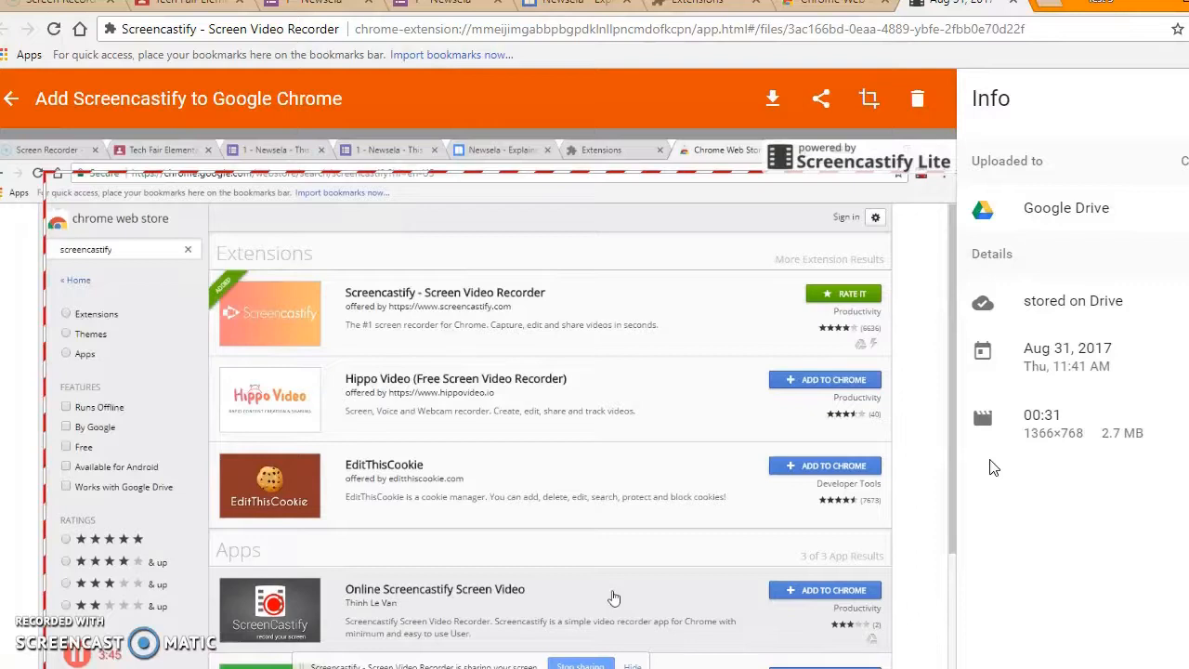
mouse_move(995, 461)
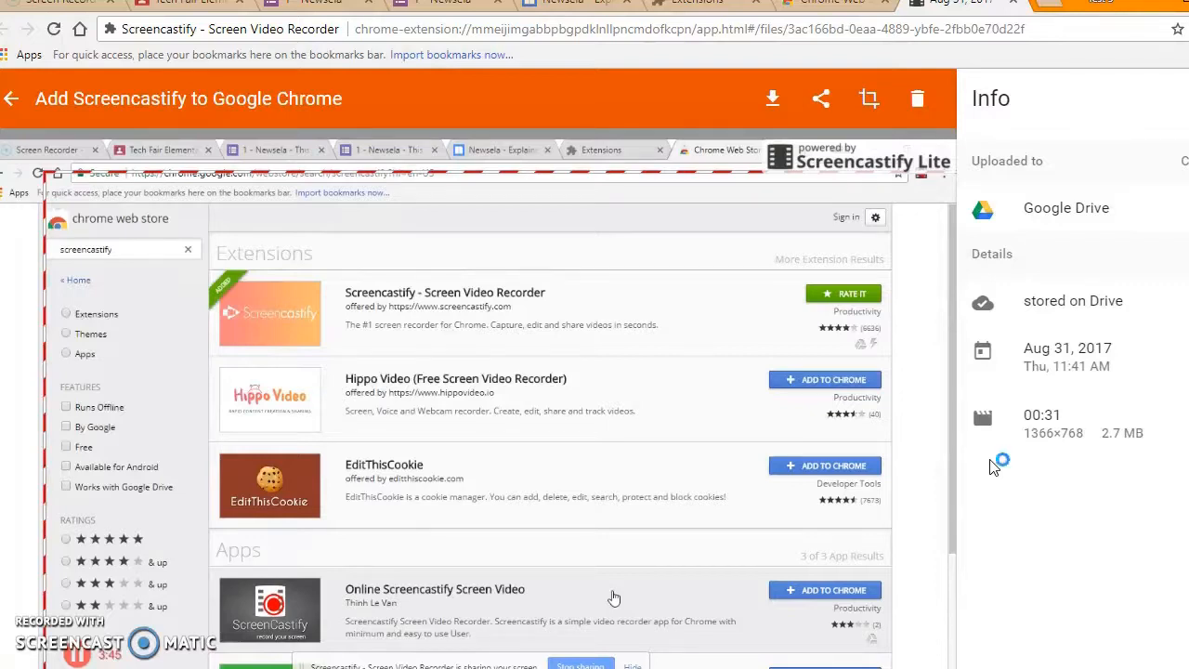